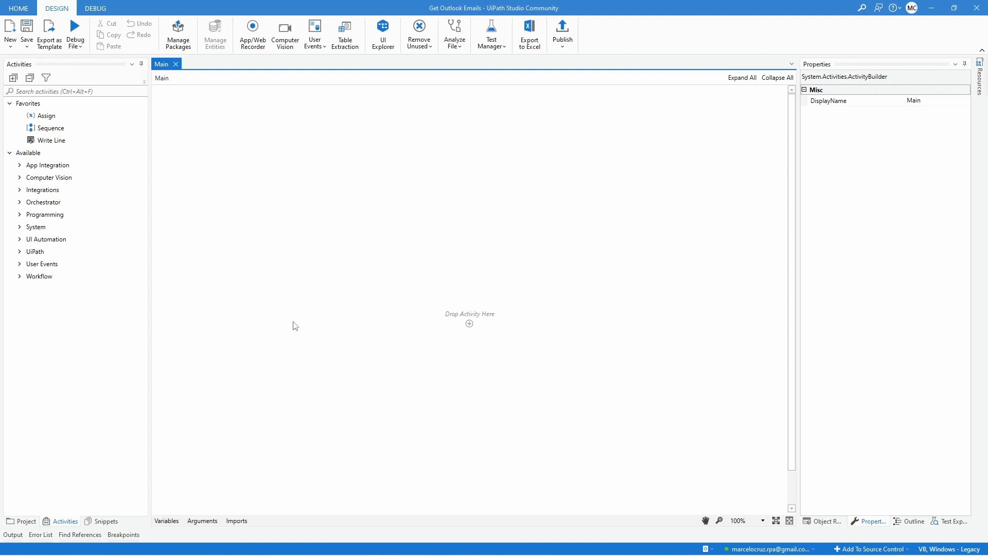
{"action": "mouse_move", "coordinate": [305, 317]}
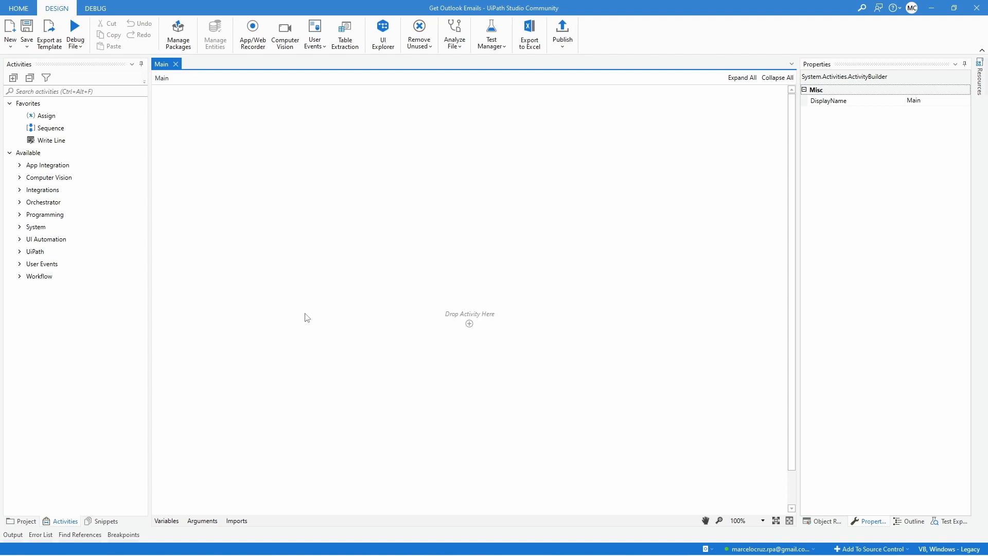
{"action": "mouse_move", "coordinate": [307, 307]}
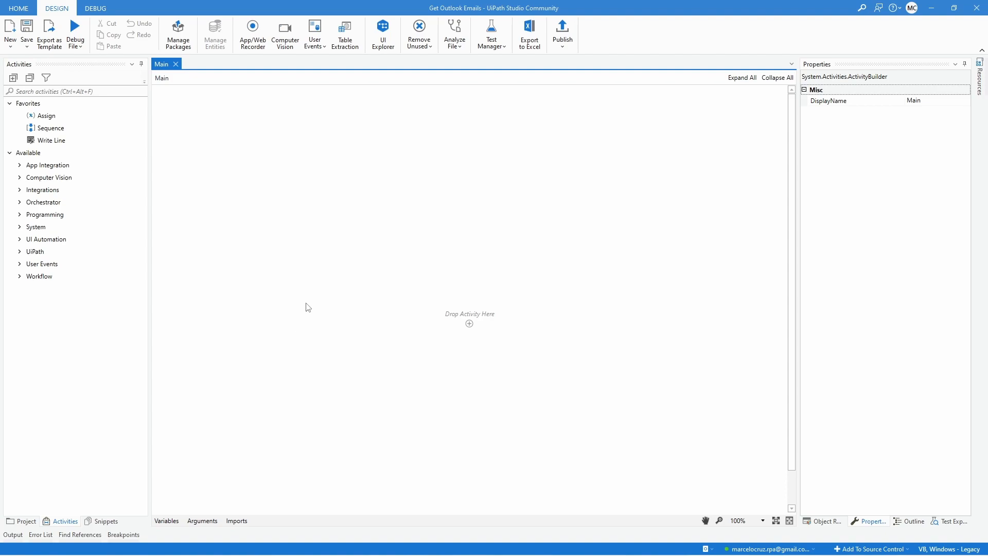
{"action": "mouse_move", "coordinate": [201, 390]}
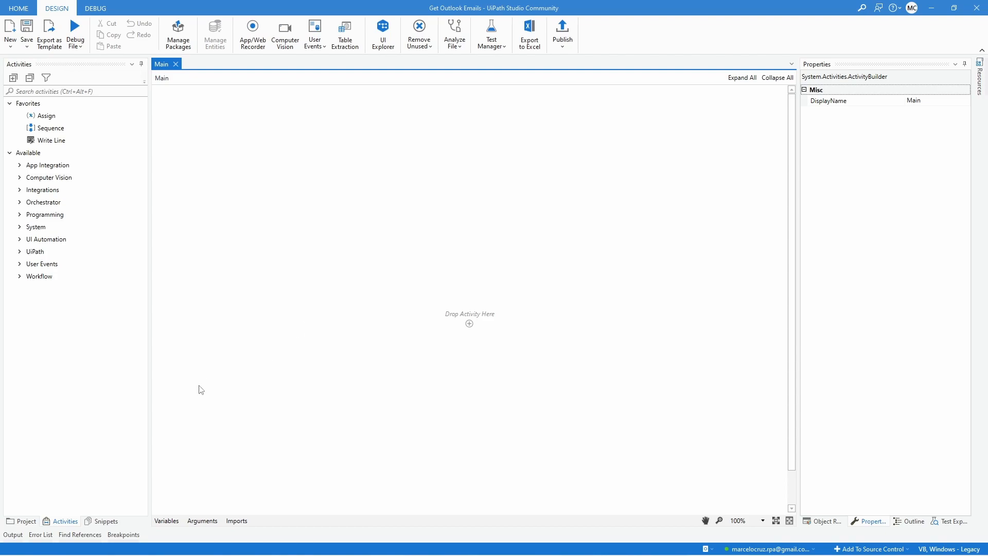
{"action": "mouse_move", "coordinate": [81, 425]}
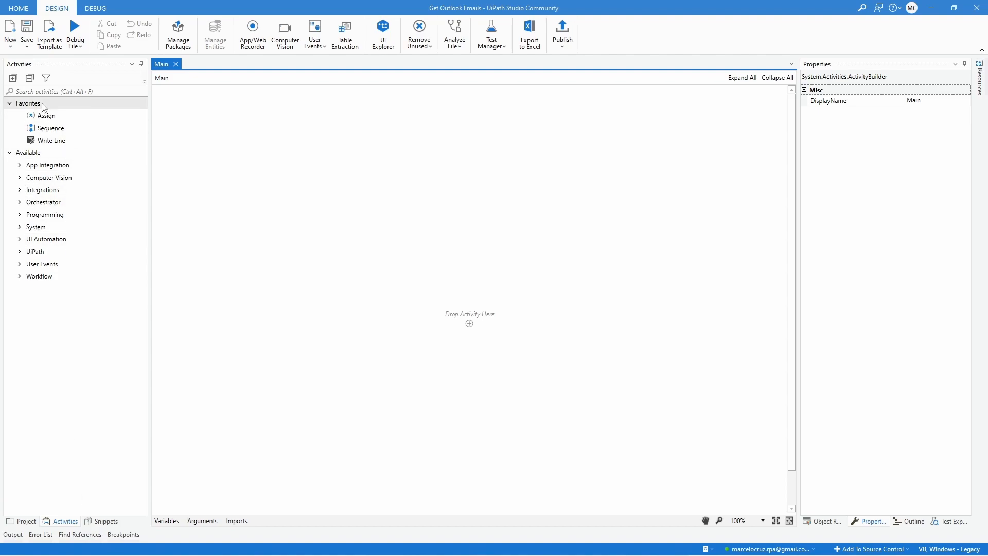
Step: Add a Use Desktop Outlook App scope with the default account to the Main sequence
{"action": "type", "text": "use desktop outlook app"}
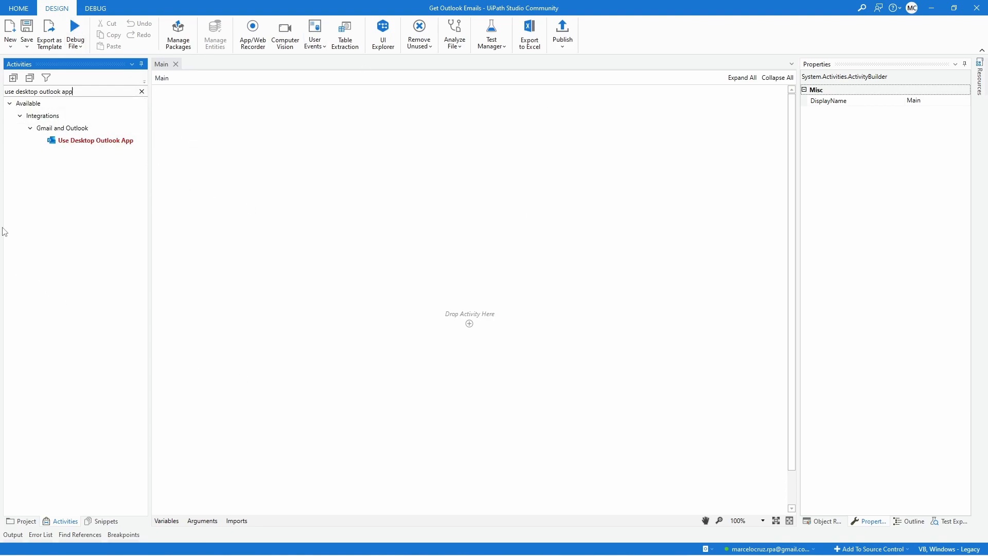
{"action": "mouse_move", "coordinate": [50, 288]}
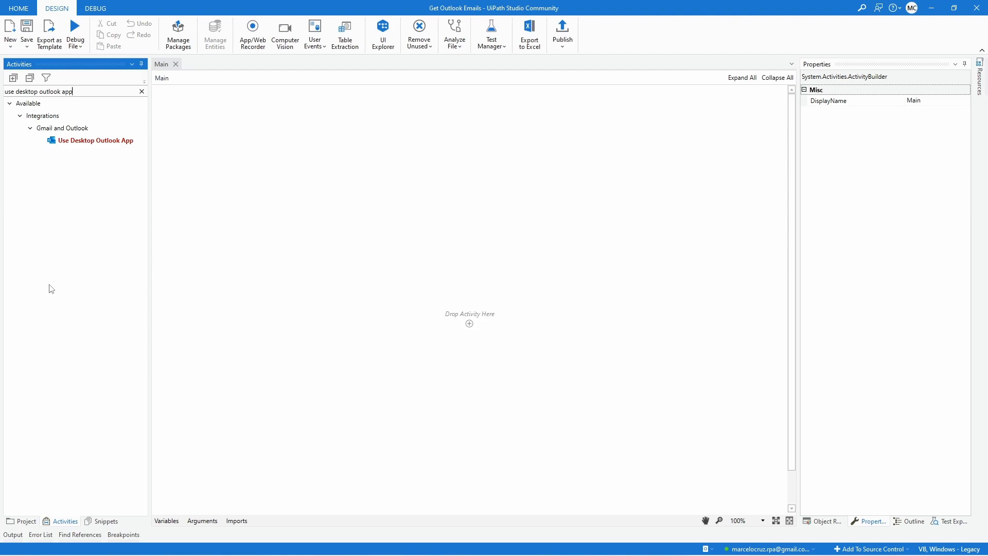
{"action": "left_click", "coordinate": [94, 140]}
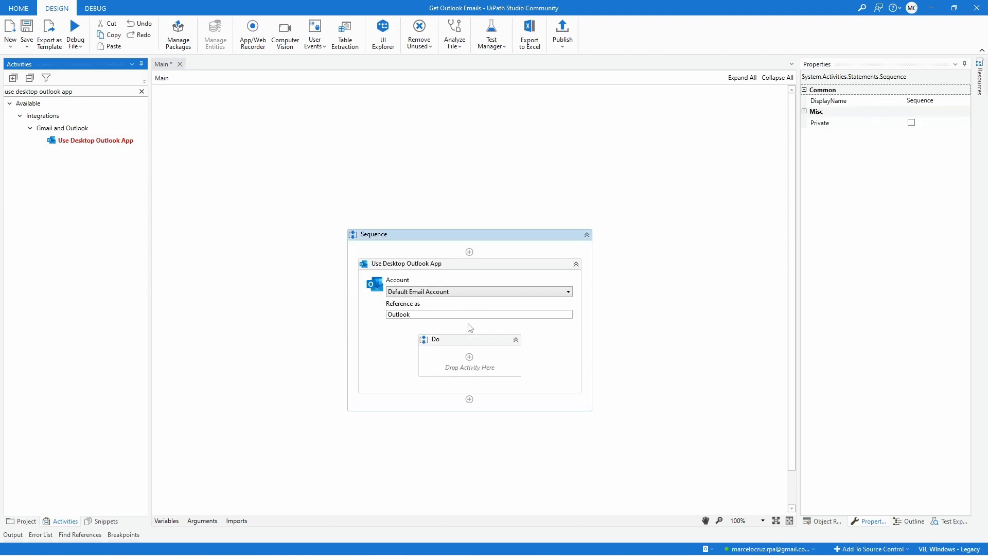
{"action": "left_click", "coordinate": [407, 264]}
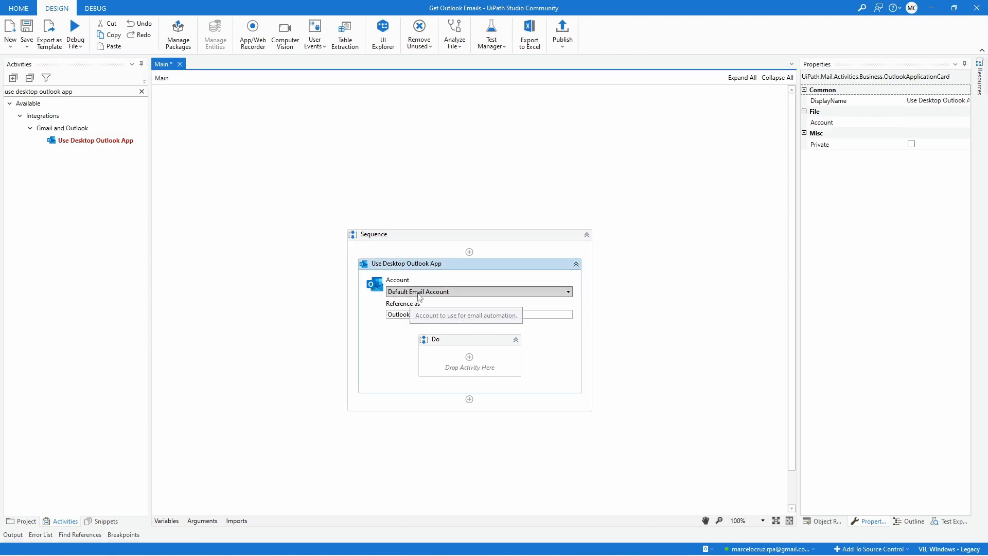
{"action": "left_click", "coordinate": [380, 544]}
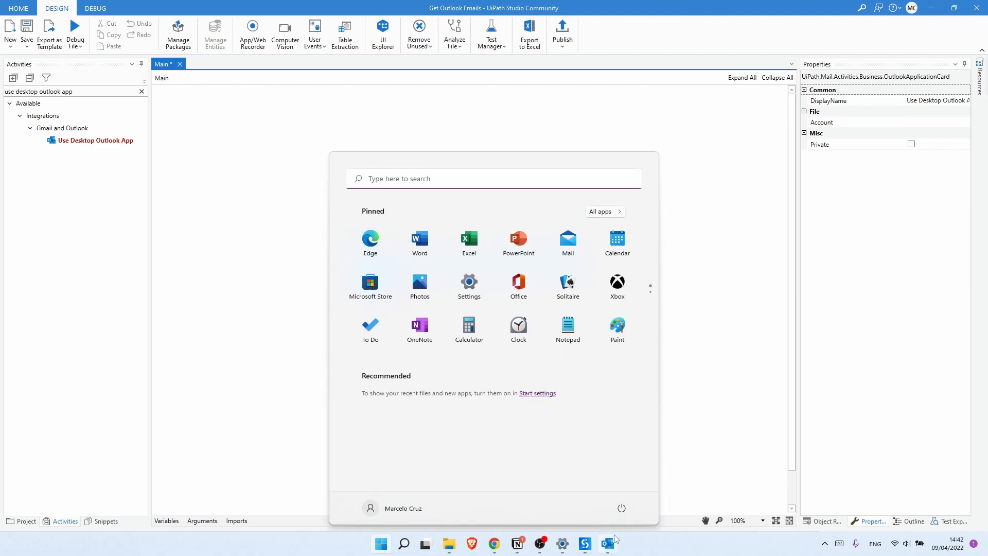
{"action": "left_click", "coordinate": [608, 543]}
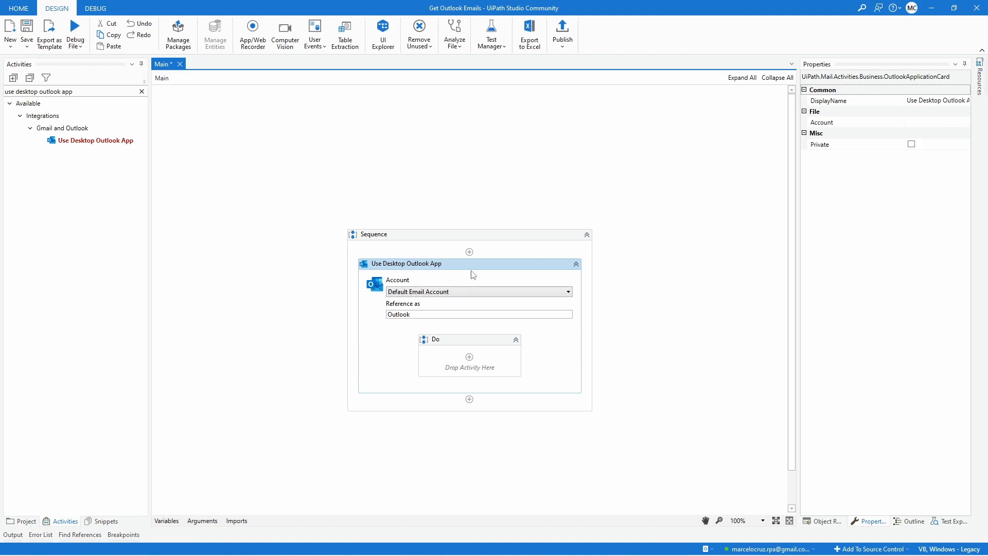
{"action": "mouse_move", "coordinate": [397, 342]}
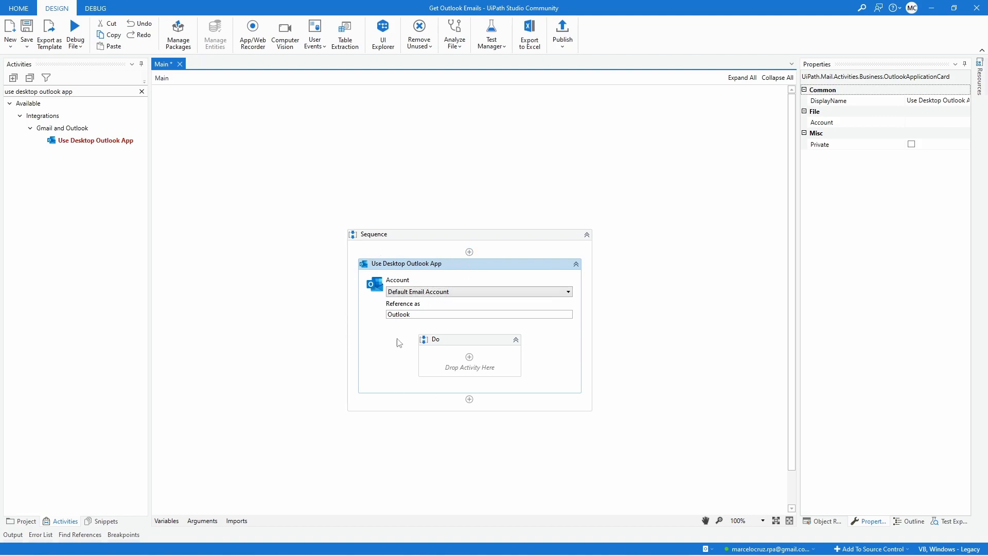
{"action": "left_click", "coordinate": [469, 339]}
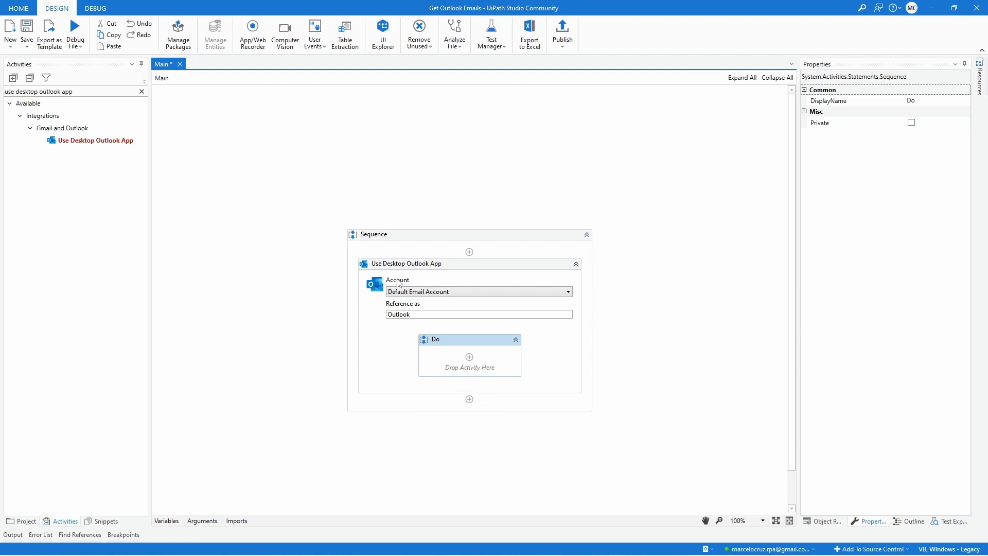
{"action": "mouse_move", "coordinate": [359, 355]}
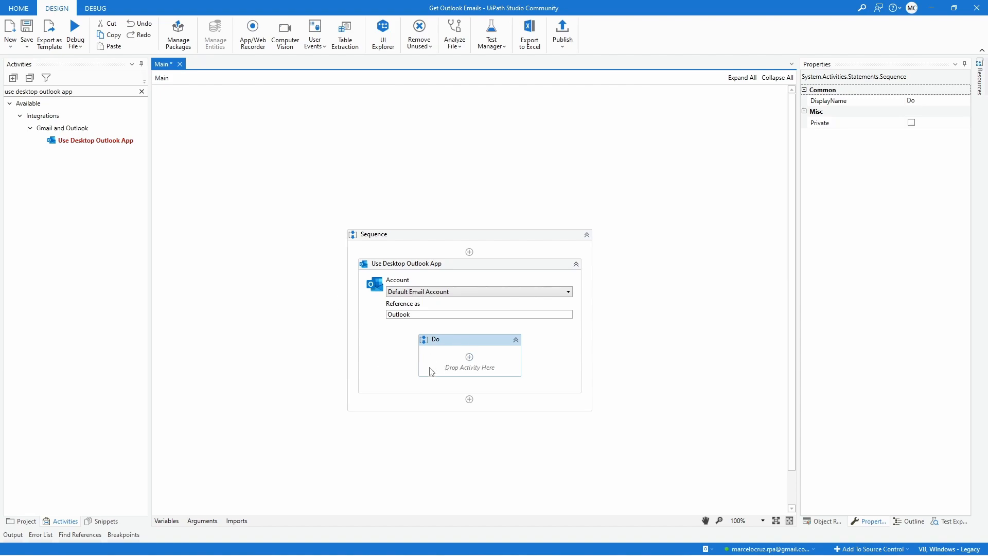
{"action": "mouse_move", "coordinate": [392, 375]}
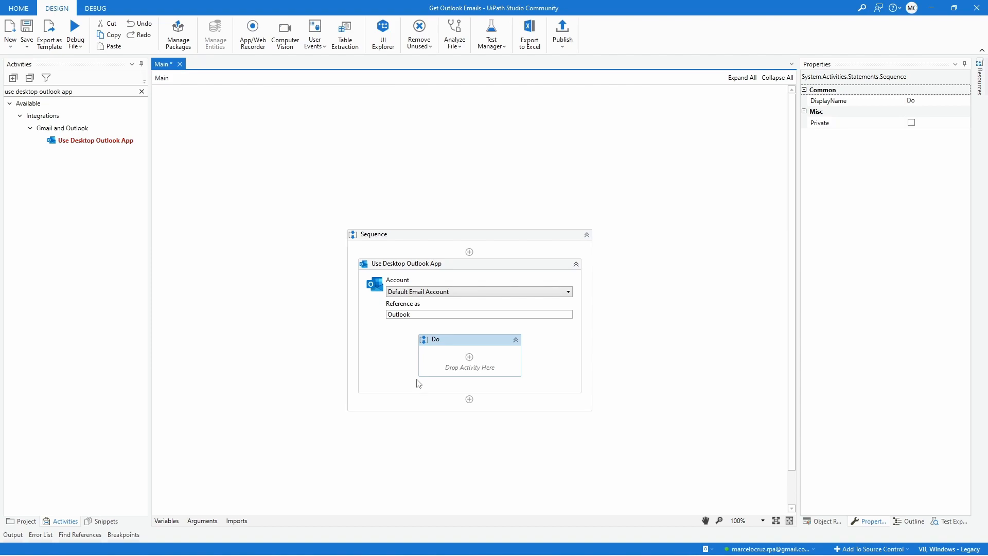
{"action": "mouse_move", "coordinate": [54, 518]}
{"action": "type", "text": "For Each Mail"}
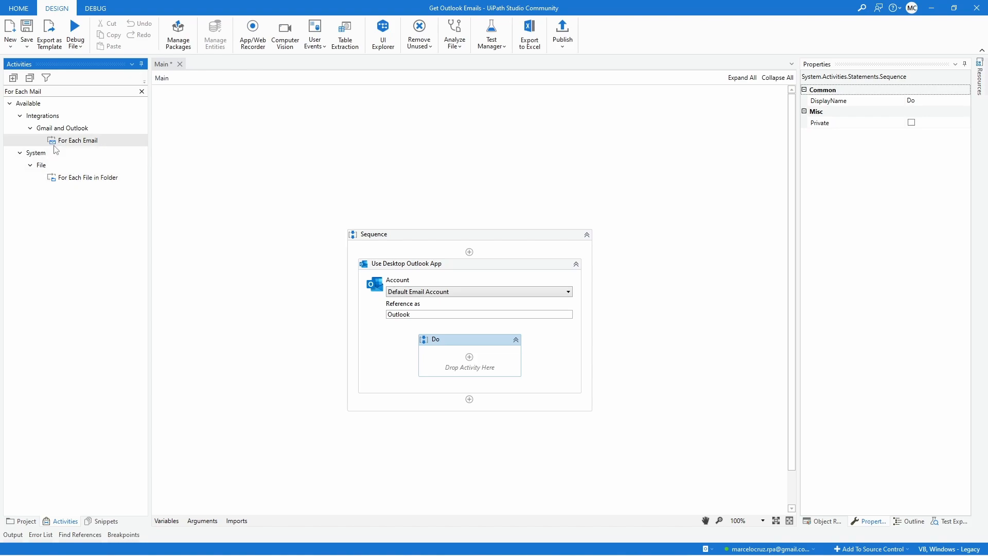
{"action": "mouse_move", "coordinate": [75, 140]}
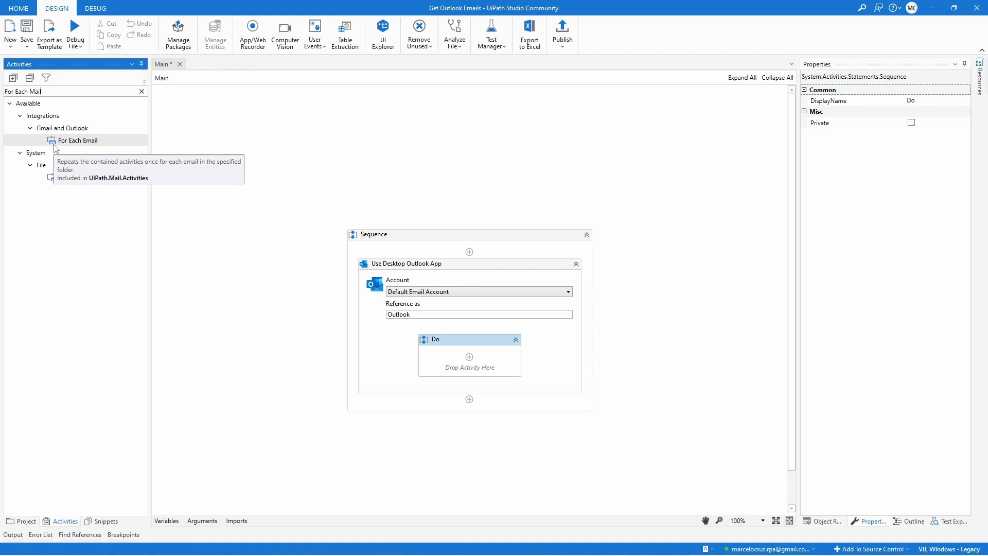
{"action": "mouse_move", "coordinate": [61, 149]}
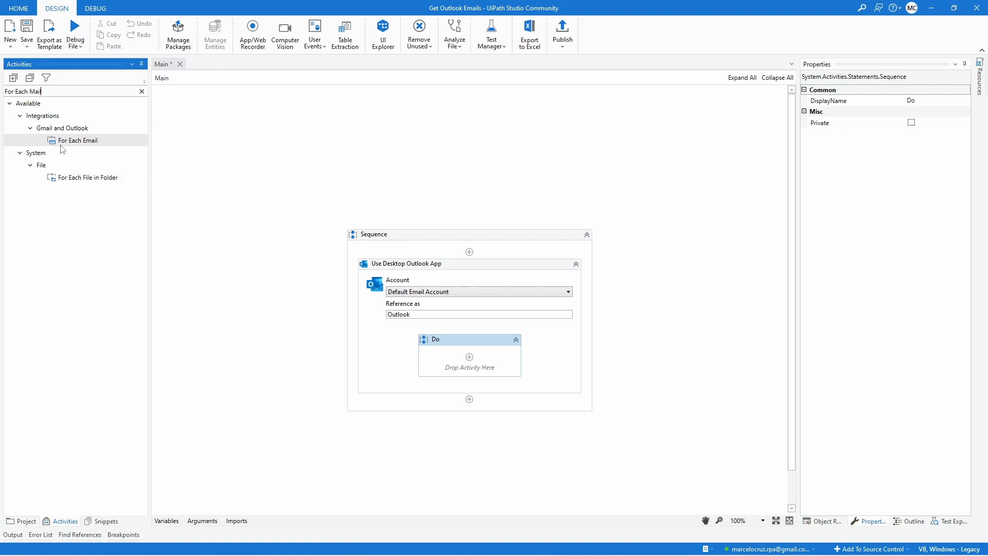
{"action": "mouse_move", "coordinate": [56, 149]}
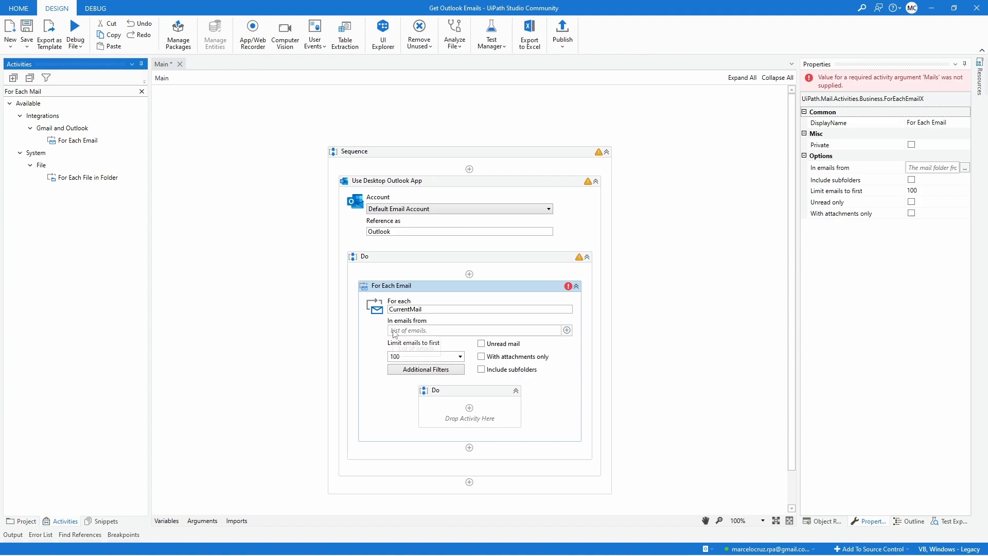
{"action": "mouse_move", "coordinate": [410, 331]}
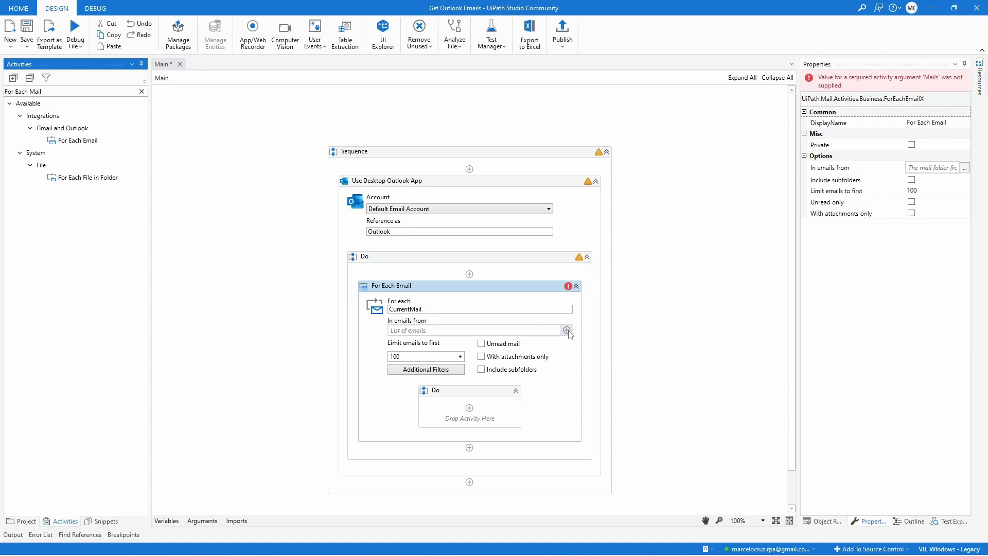
Step: Set the For Each Email source folder to Outlook > Inbox
{"action": "left_click", "coordinate": [567, 330]}
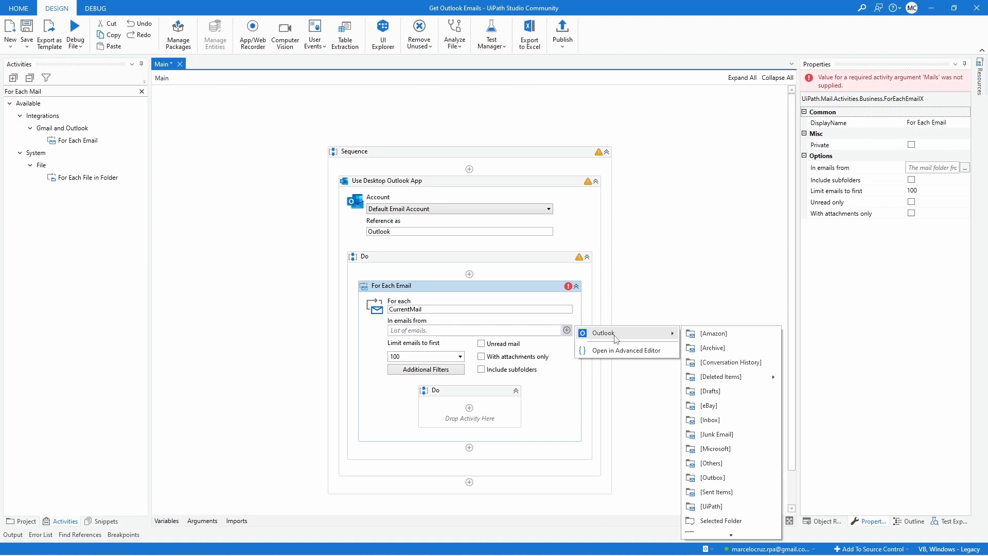
{"action": "mouse_move", "coordinate": [731, 348]}
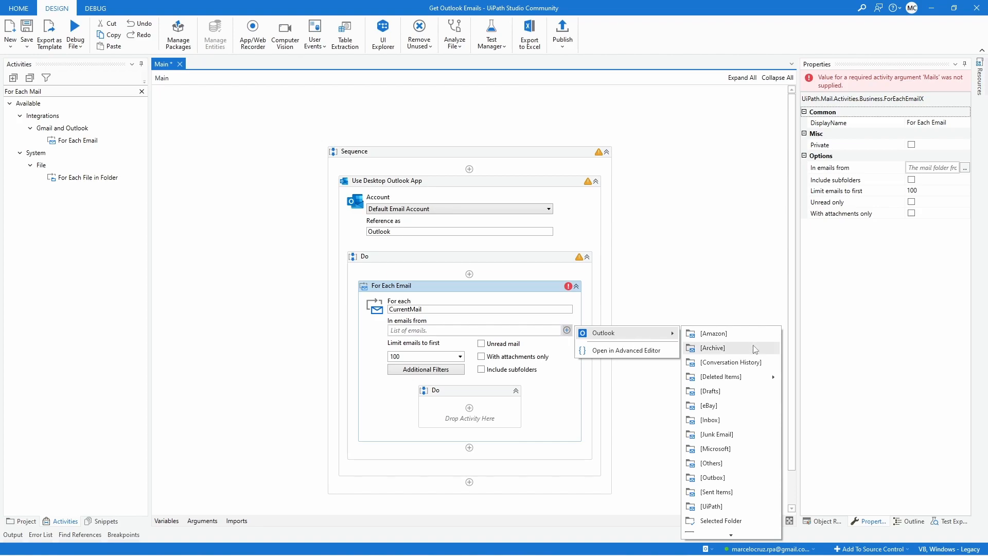
{"action": "mouse_move", "coordinate": [711, 419]}
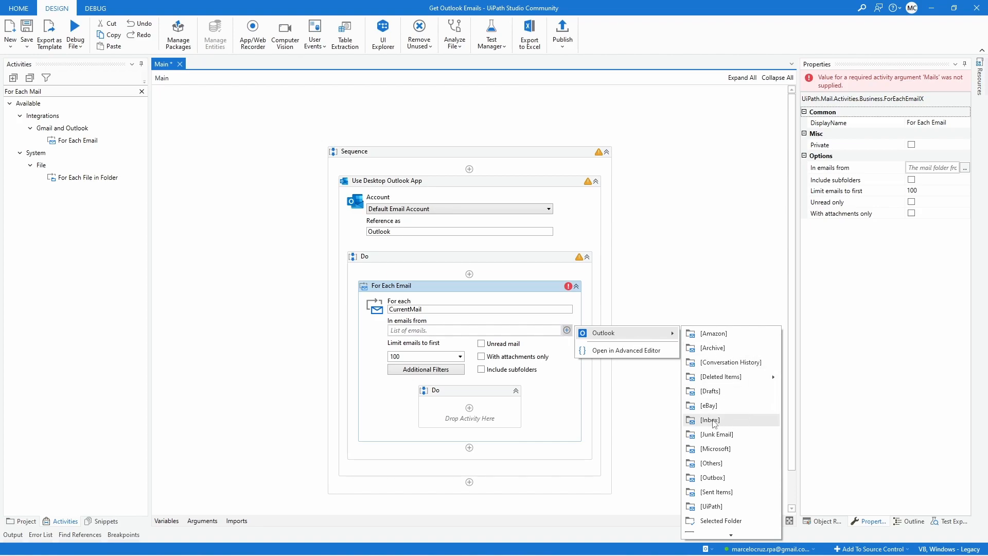
{"action": "left_click", "coordinate": [711, 420]}
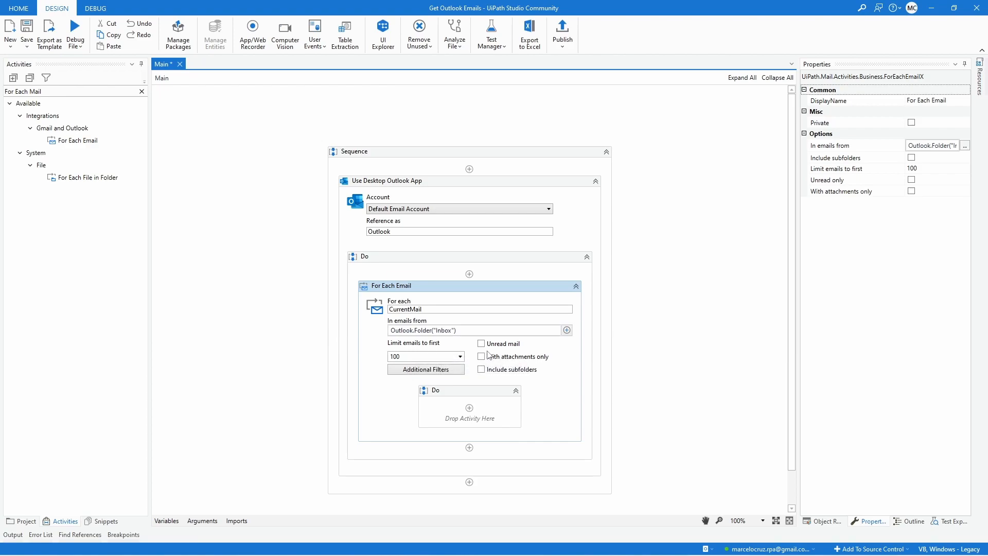
{"action": "mouse_move", "coordinate": [466, 364]}
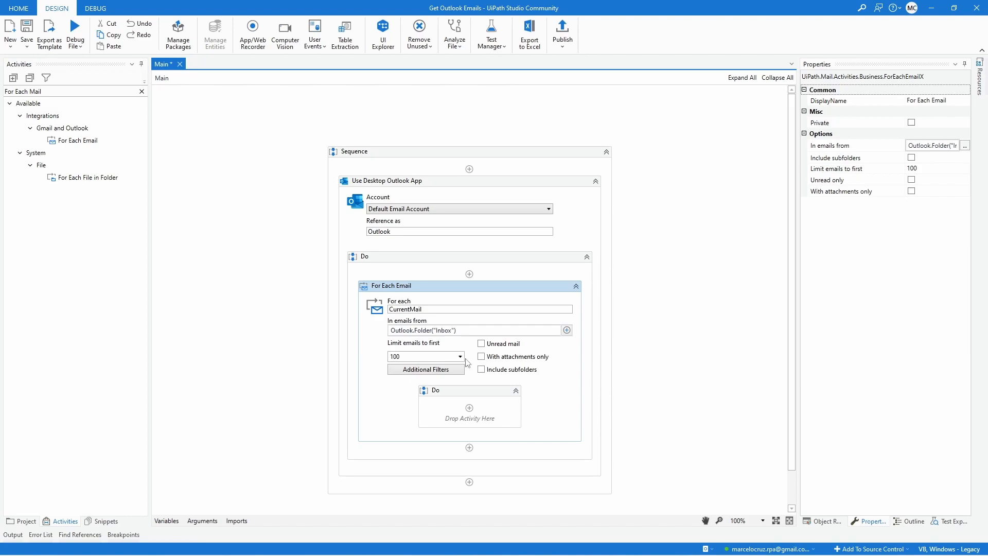
Step: Limit the loop to the first 5 emails, leaving the Unread only filter unchecked
{"action": "left_click", "coordinate": [460, 356]}
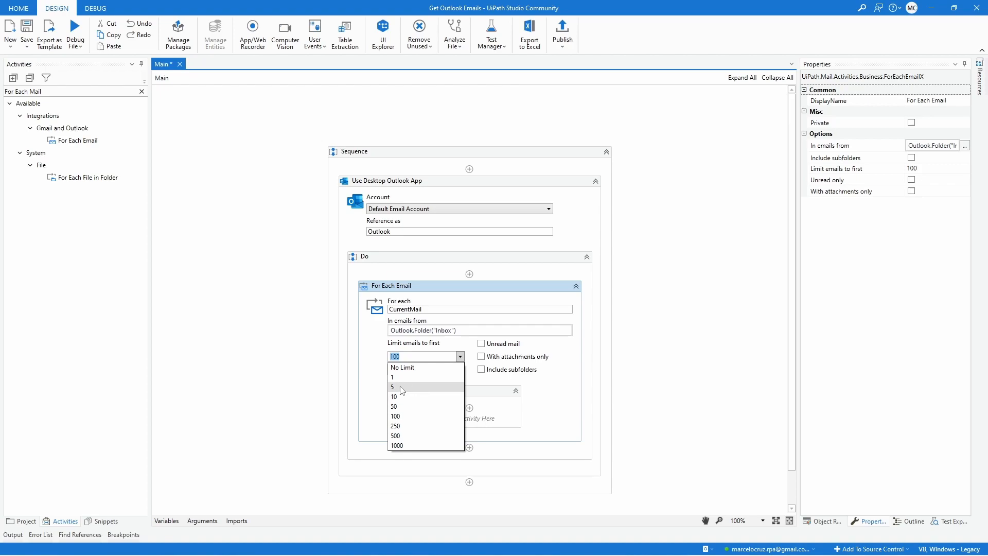
{"action": "left_click", "coordinate": [392, 386]}
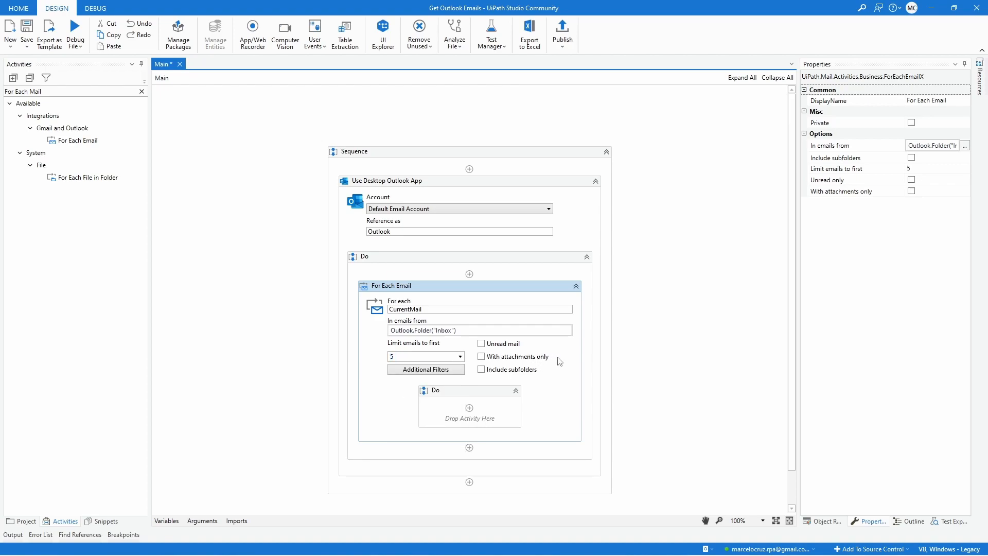
{"action": "mouse_move", "coordinate": [482, 344]}
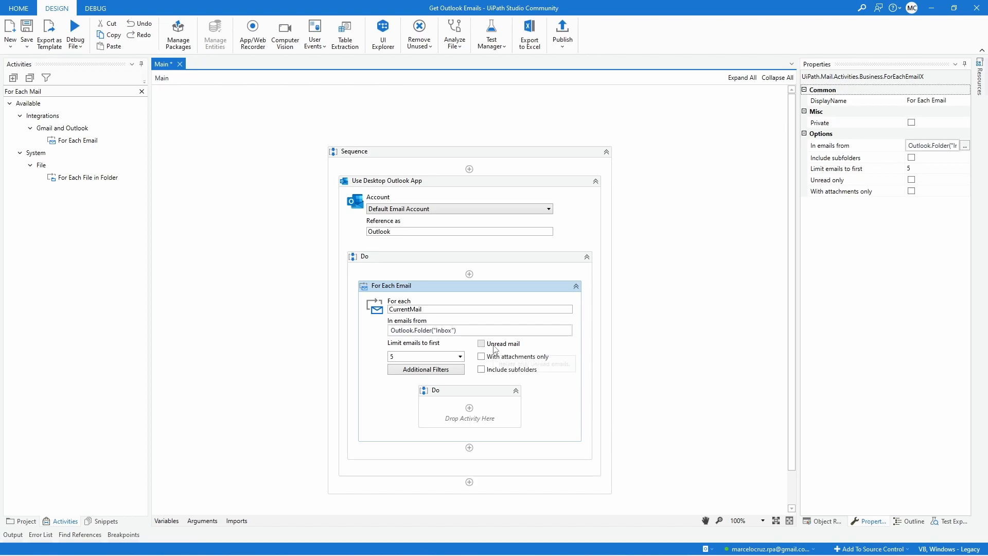
{"action": "left_click", "coordinate": [481, 344]}
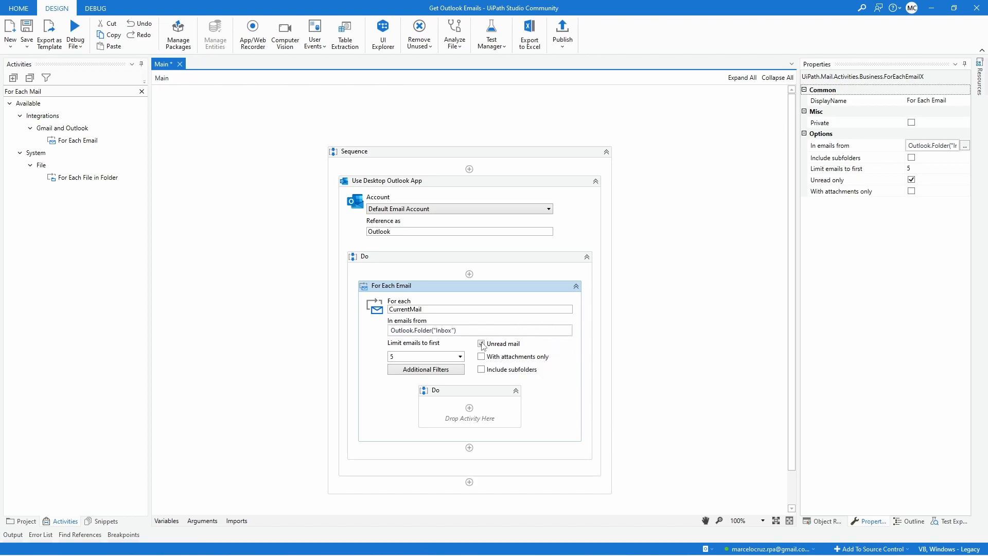
{"action": "left_click", "coordinate": [480, 344]}
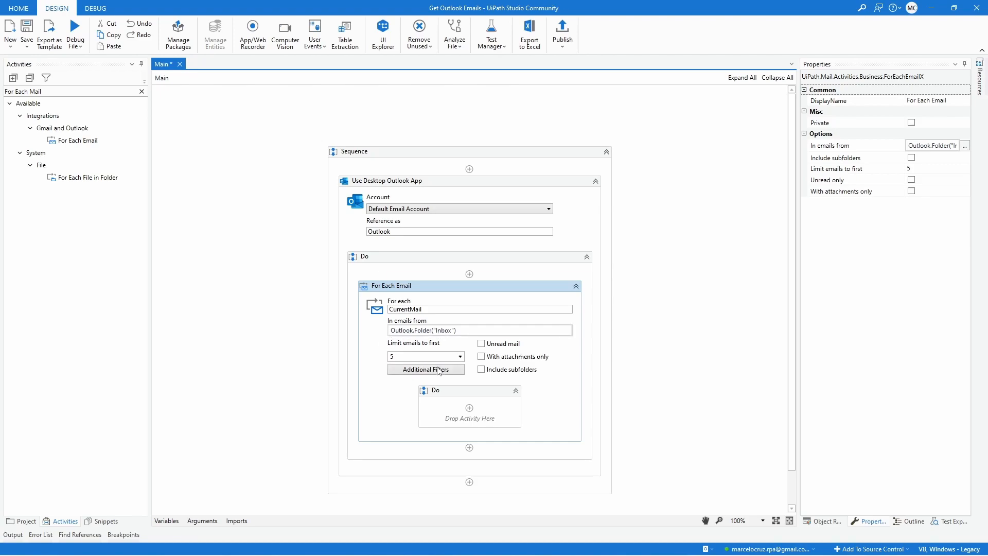
{"action": "left_click", "coordinate": [427, 370]}
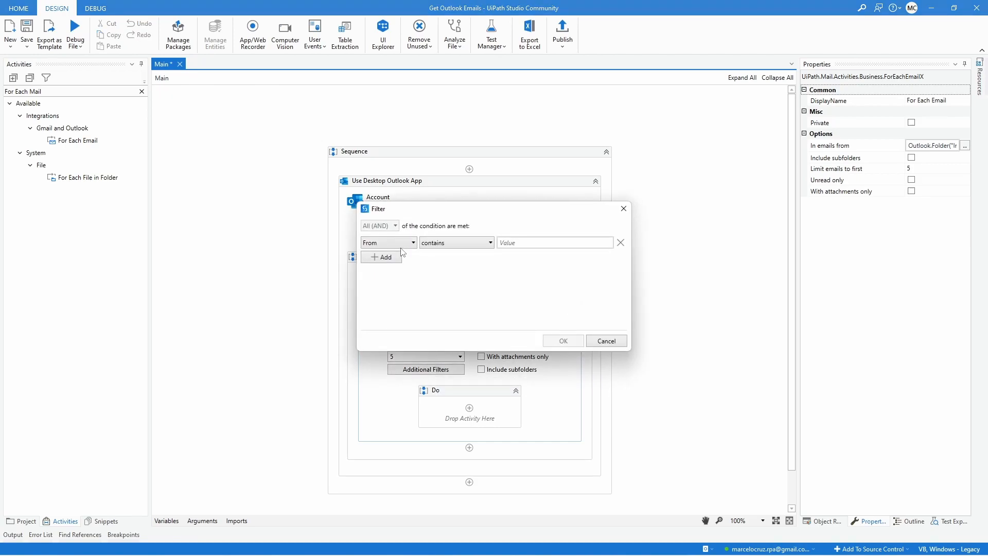
{"action": "left_click", "coordinate": [386, 243]}
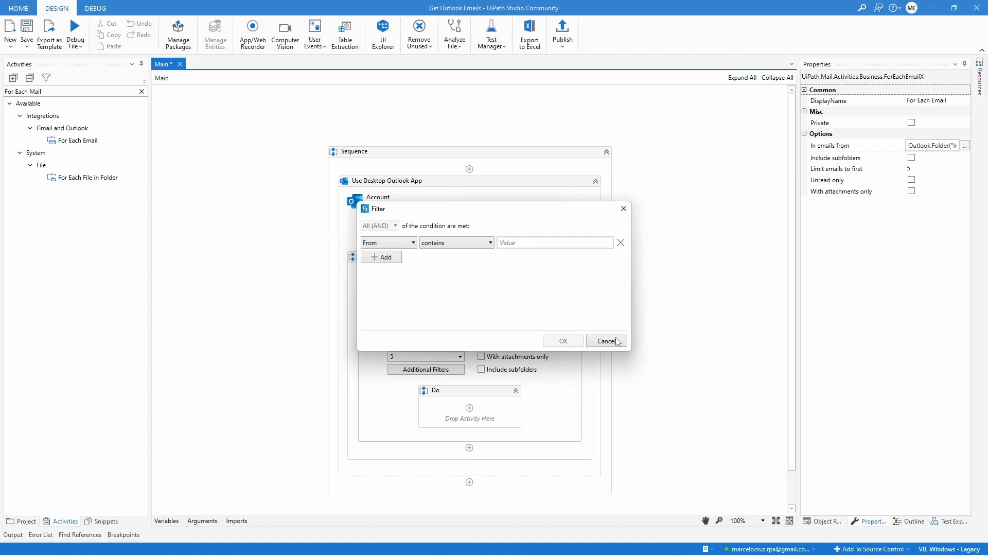
{"action": "left_click", "coordinate": [605, 340]}
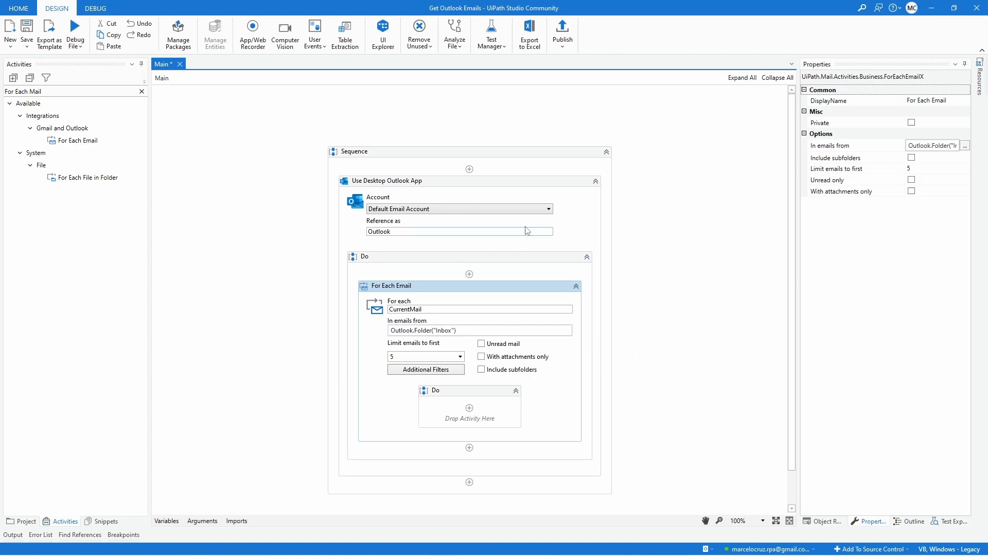
{"action": "mouse_move", "coordinate": [145, 412]}
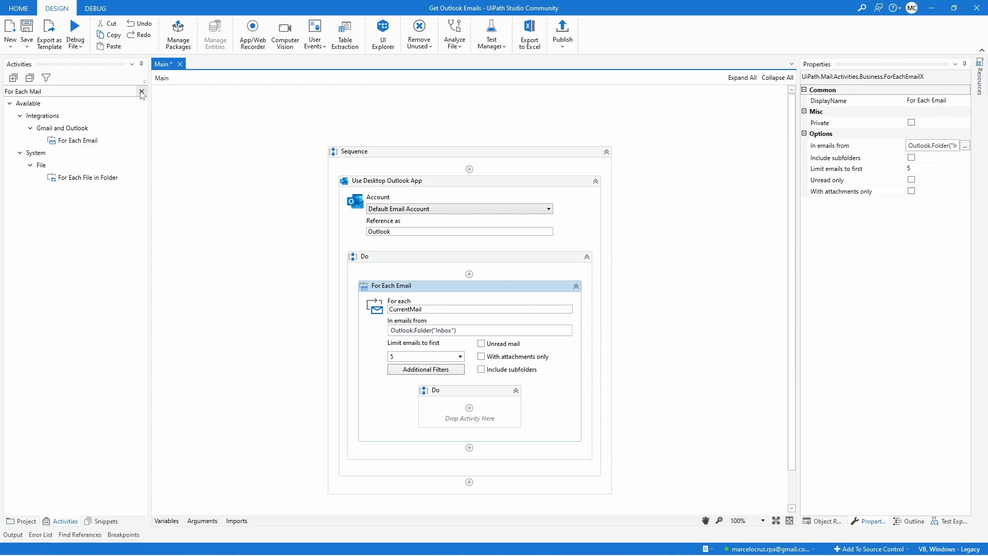
Step: Place a Message Box in the loop's Do block with text starting 'CurrentMail.'
{"action": "type", "text": "message box"}
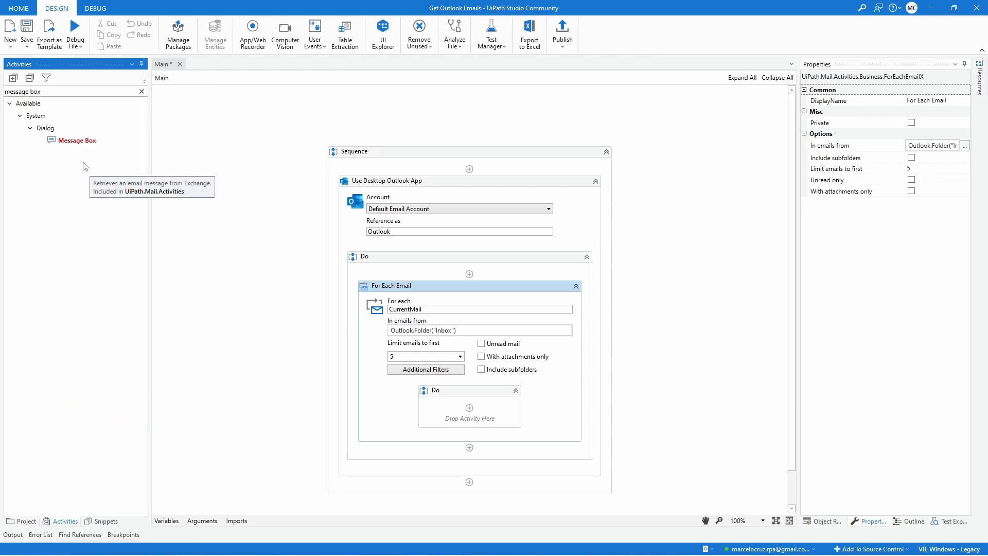
{"action": "left_click_drag", "start_coordinate": [78, 140], "coordinate": [470, 407]}
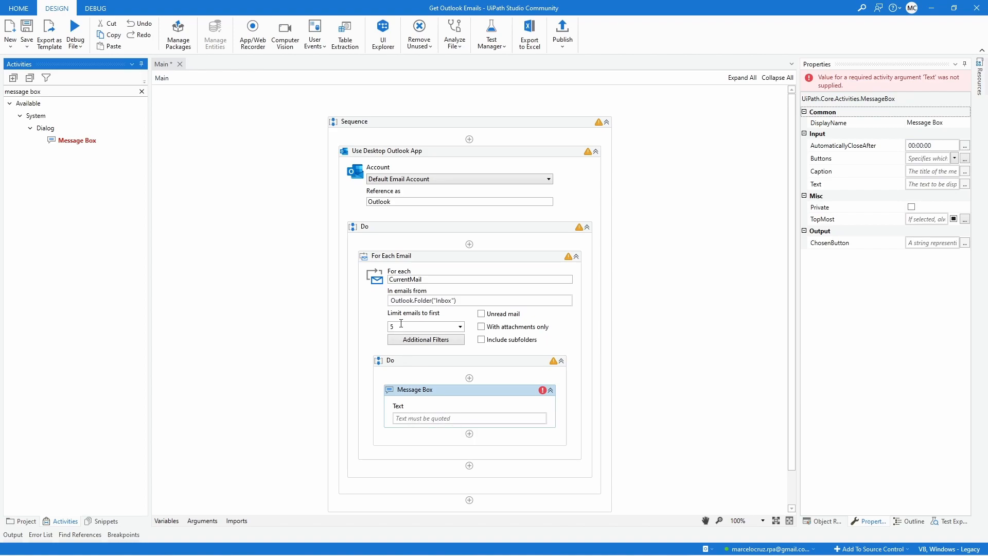
{"action": "mouse_move", "coordinate": [434, 279]}
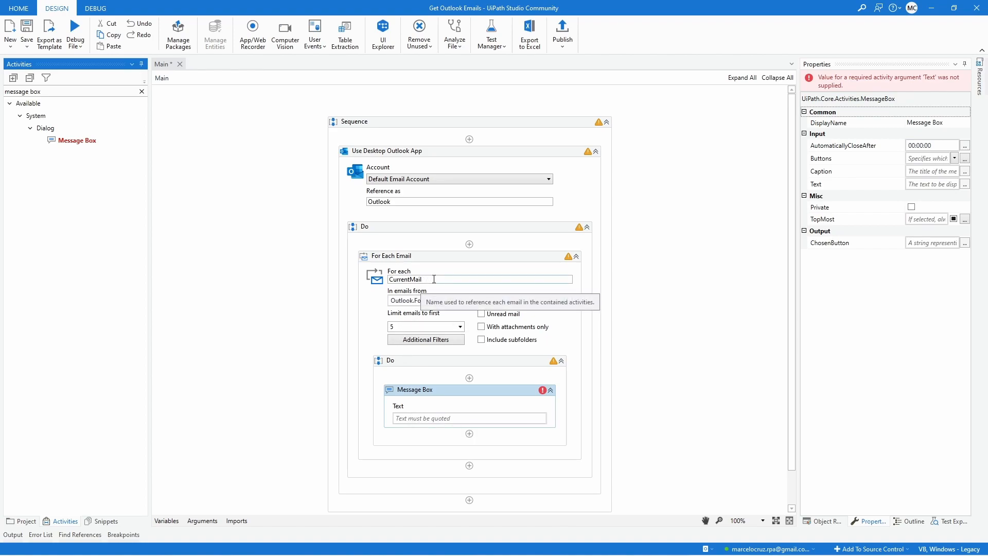
{"action": "left_click", "coordinate": [466, 418]}
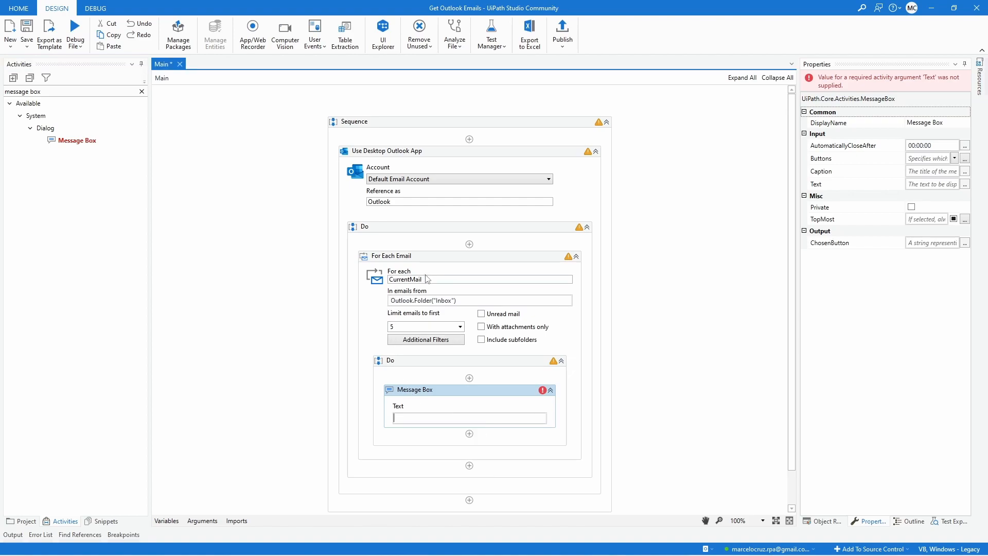
{"action": "type", "text": "CurrentMail"}
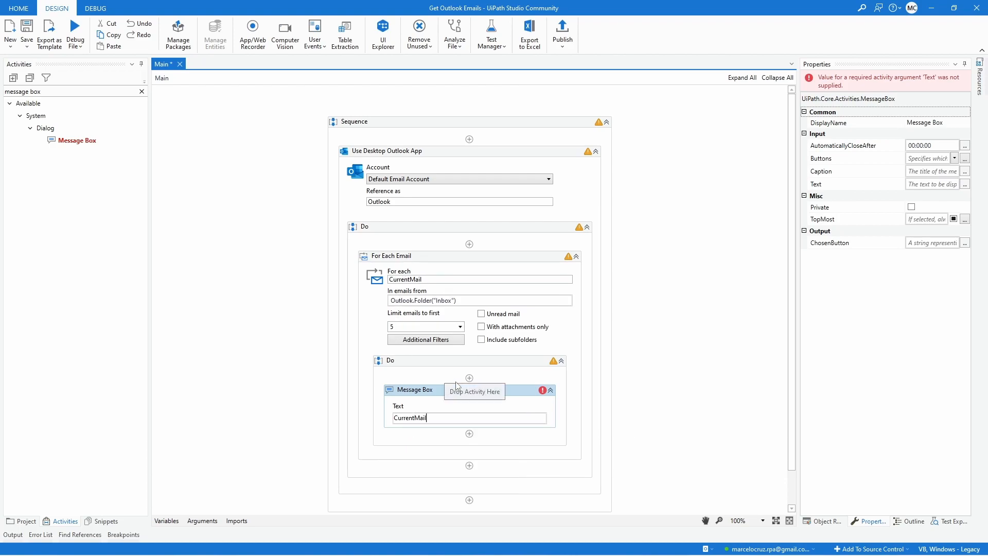
{"action": "type", "text": ".Subject"}
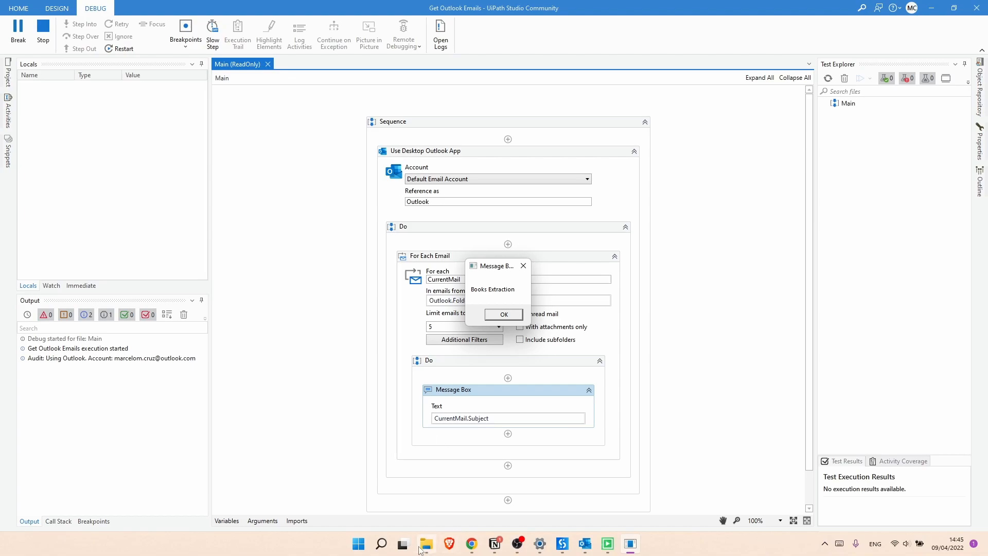
{"action": "left_click", "coordinate": [583, 543]}
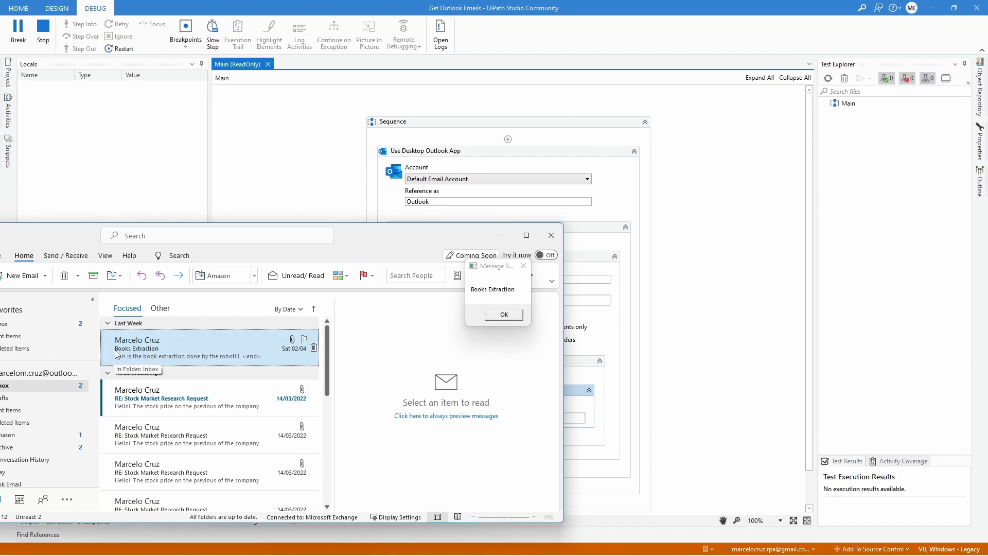
{"action": "left_click", "coordinate": [503, 314]}
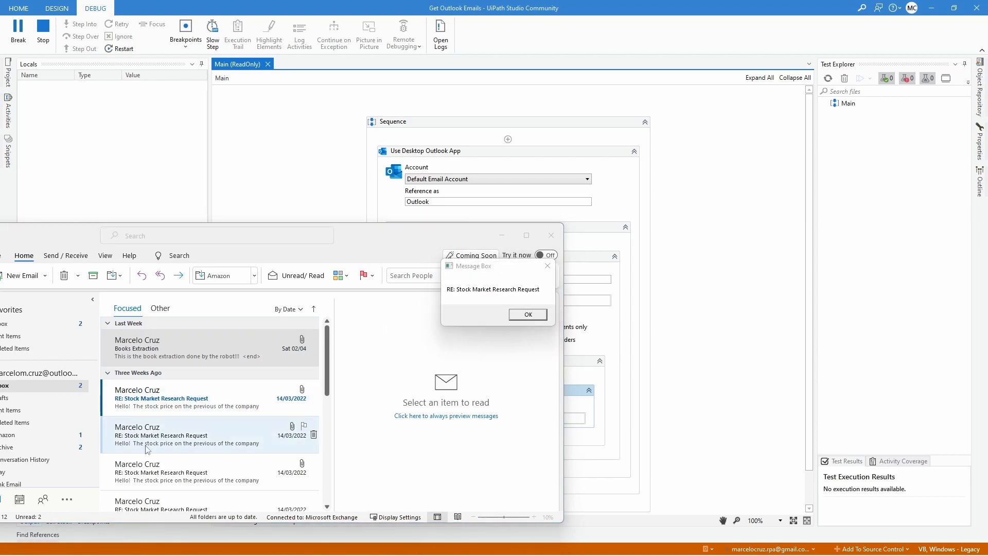
{"action": "left_click", "coordinate": [176, 435]}
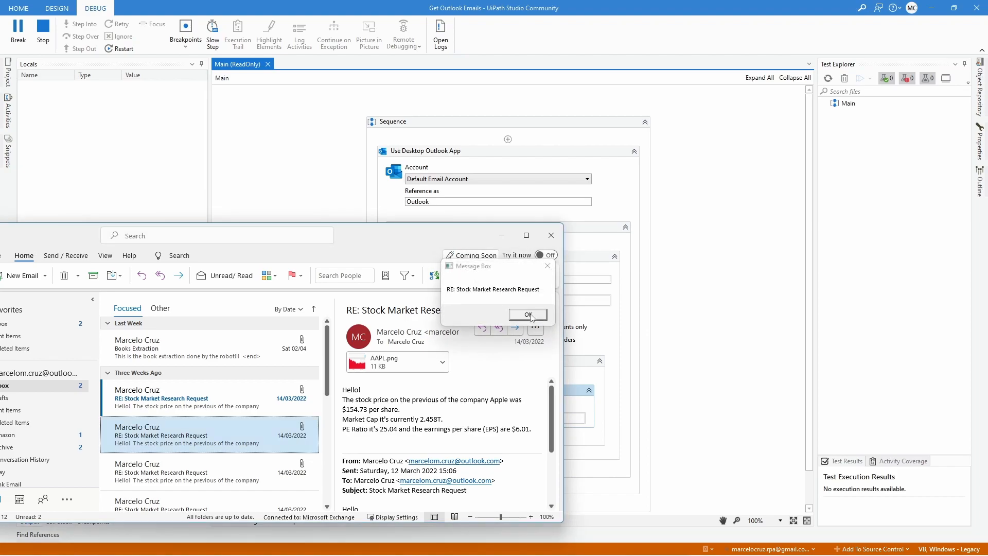
{"action": "left_click", "coordinate": [527, 315]}
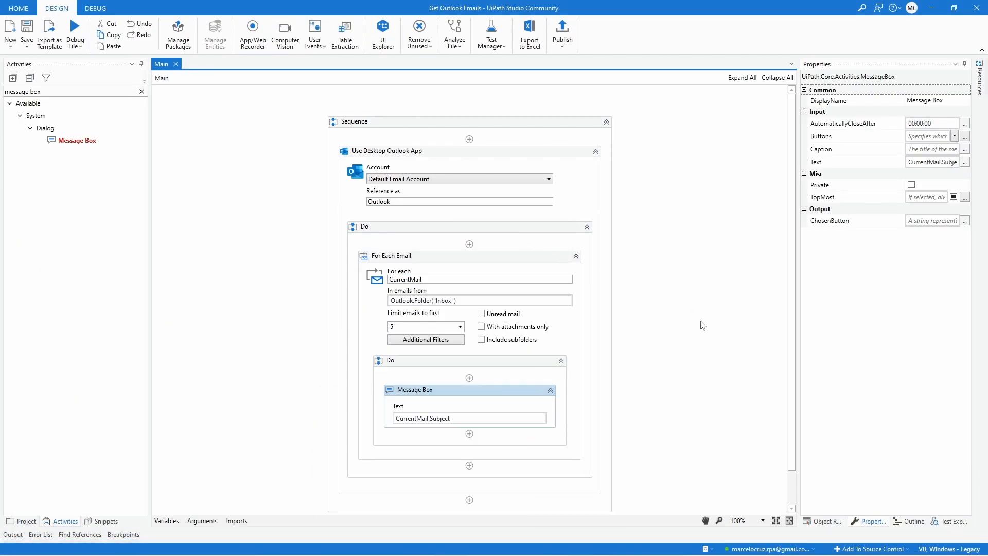
{"action": "mouse_move", "coordinate": [272, 422]}
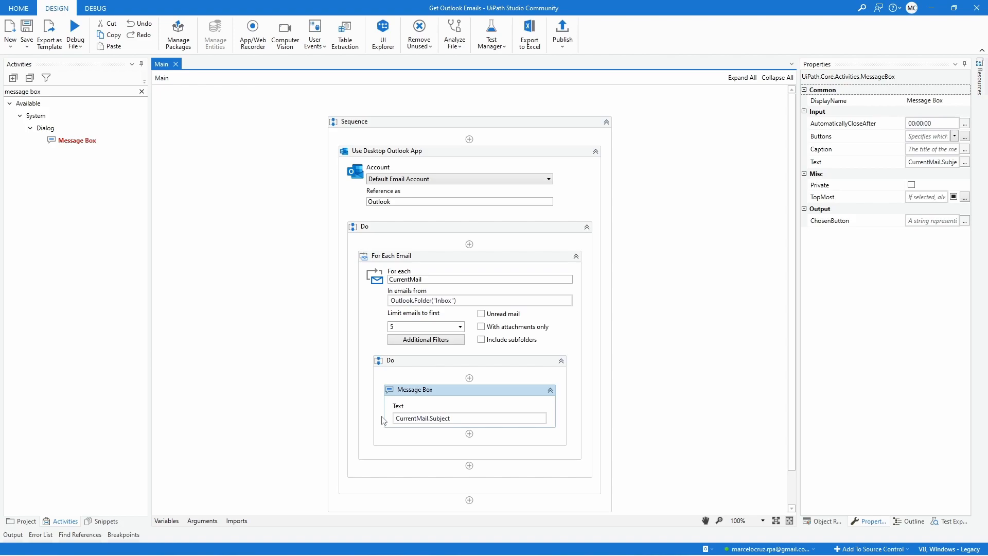
{"action": "mouse_move", "coordinate": [385, 421]}
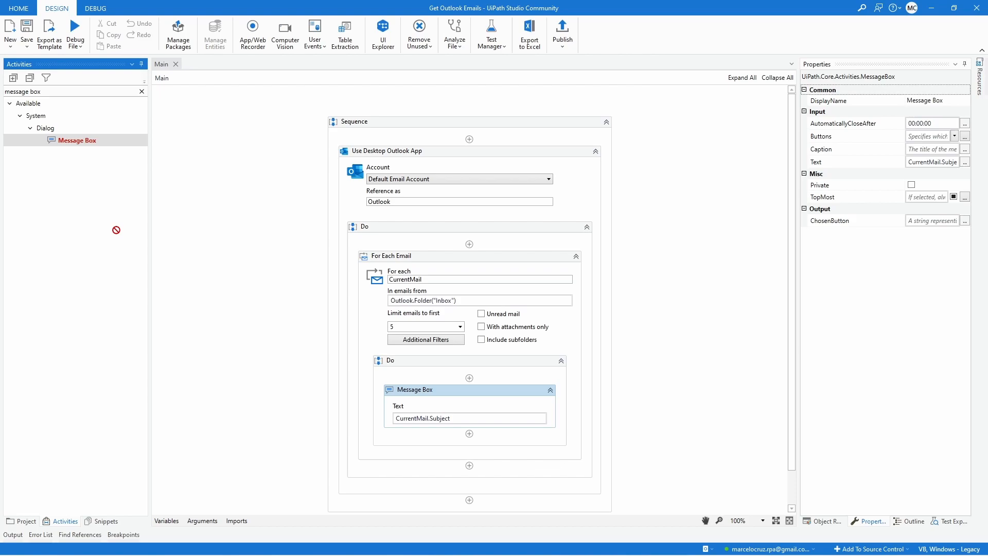
{"action": "mouse_move", "coordinate": [133, 101]}
{"action": "type", "text": "log "}
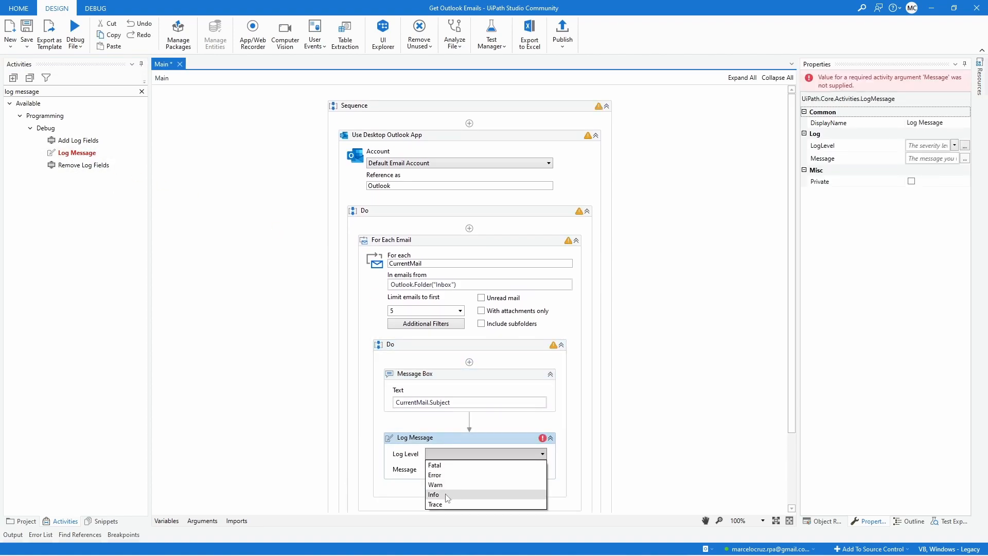
Step: Set the Log Message to Info level with message CurrentMail.Body
{"action": "left_click", "coordinate": [433, 496]}
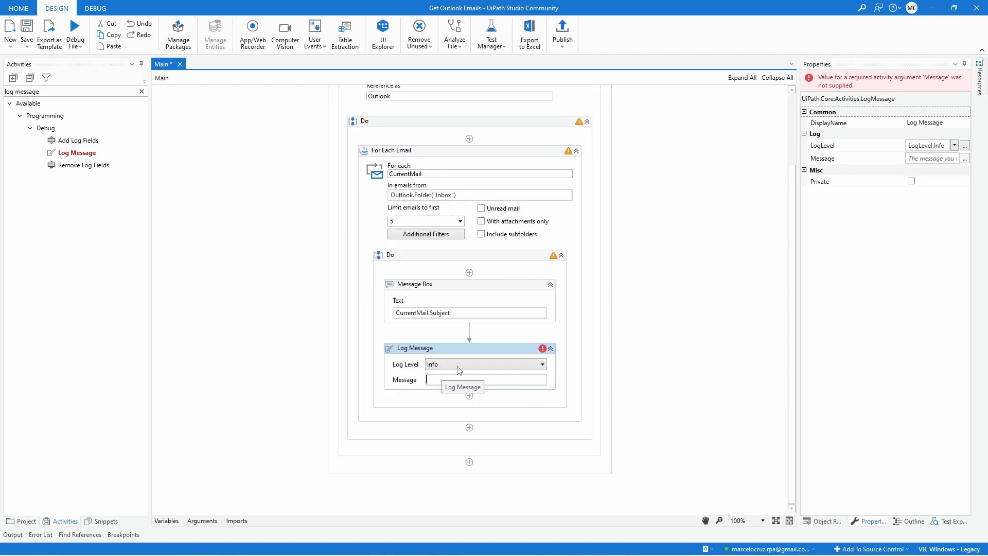
{"action": "type", "text": "Cu"}
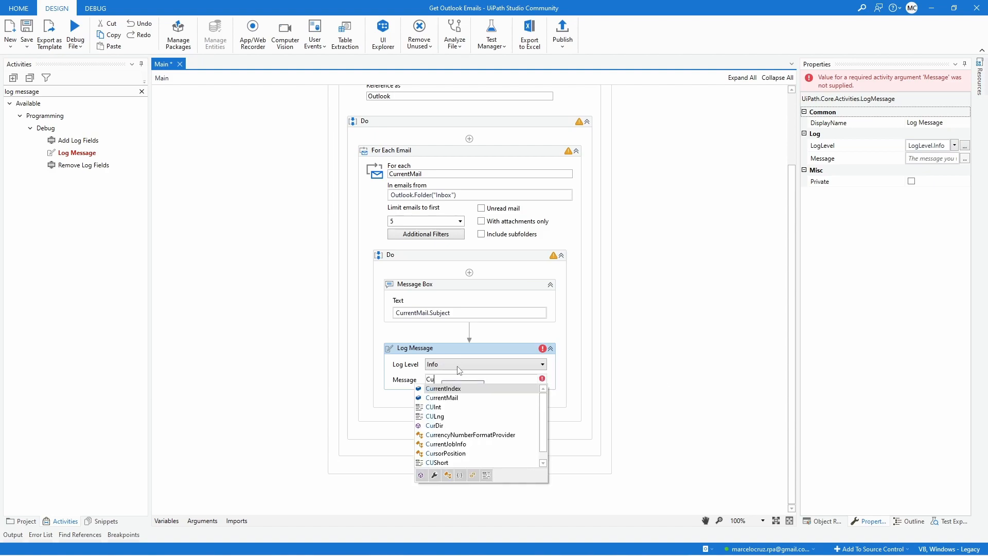
{"action": "left_click", "coordinate": [442, 397]}
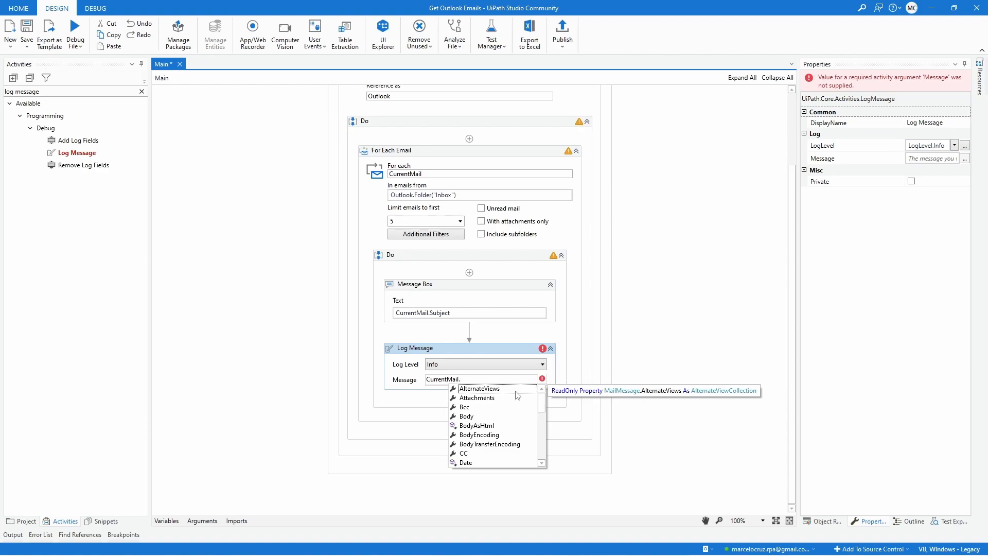
{"action": "mouse_move", "coordinate": [465, 416]}
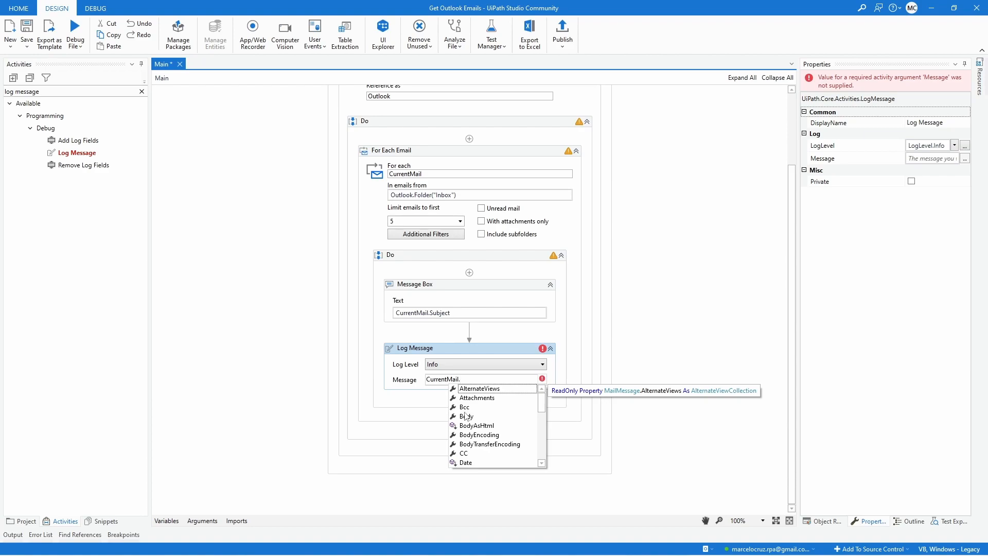
{"action": "scroll", "scroll_direction": "down", "scroll_amount": 3}
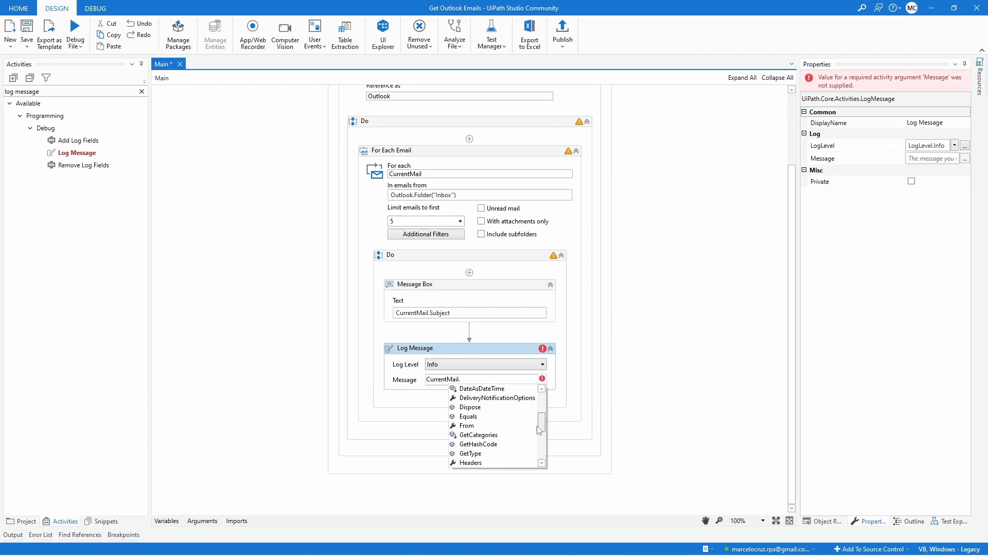
{"action": "scroll", "scroll_direction": "down", "scroll_amount": 3}
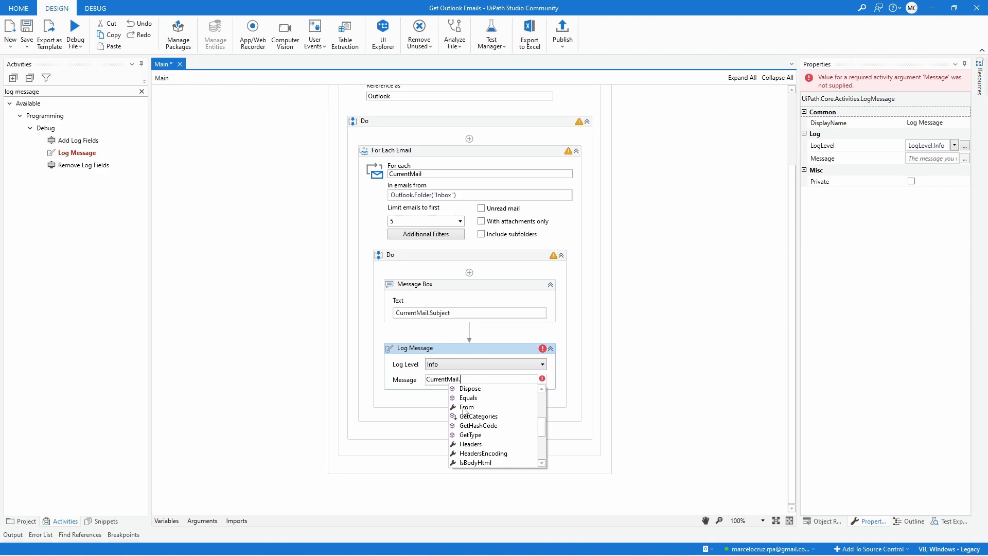
{"action": "scroll", "scroll_direction": "down", "scroll_amount": 3}
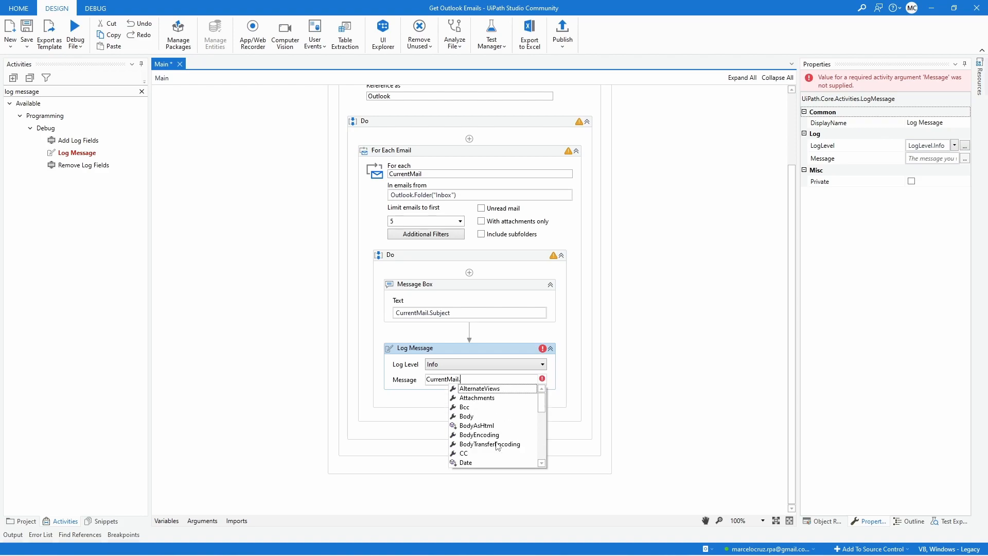
{"action": "mouse_move", "coordinate": [466, 416]}
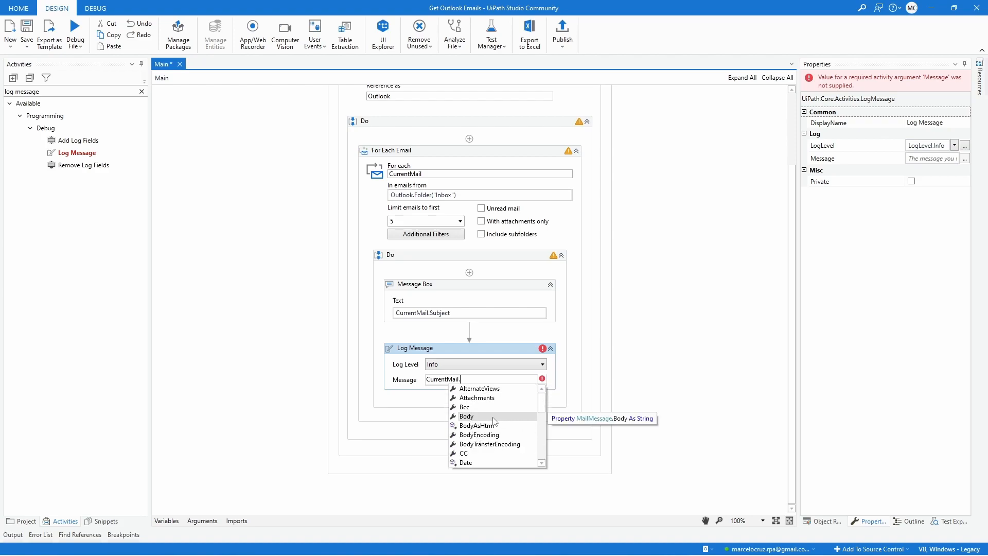
{"action": "left_click", "coordinate": [467, 416]}
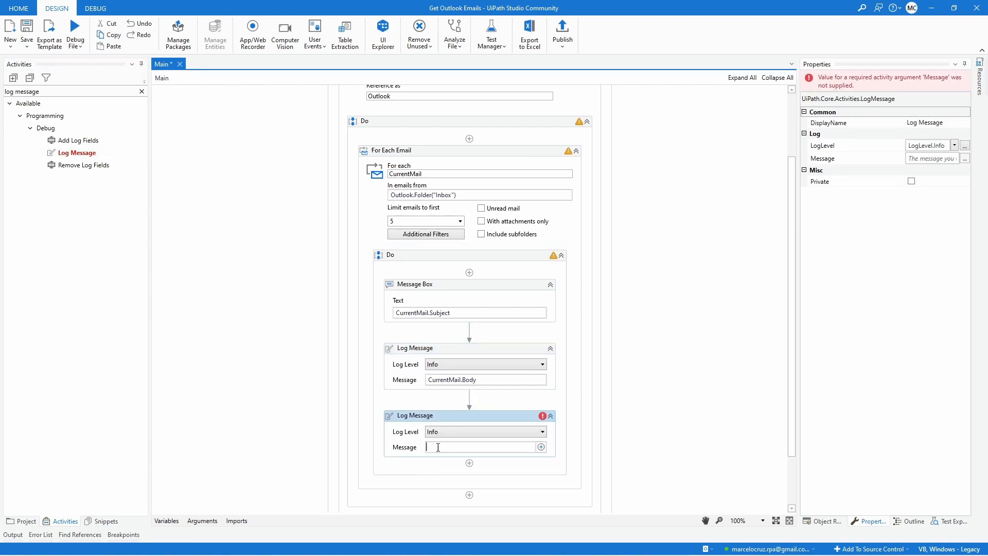
Step: Set the second Log Message to Info level with message CurrentMail.From
{"action": "type", "text": "cur"}
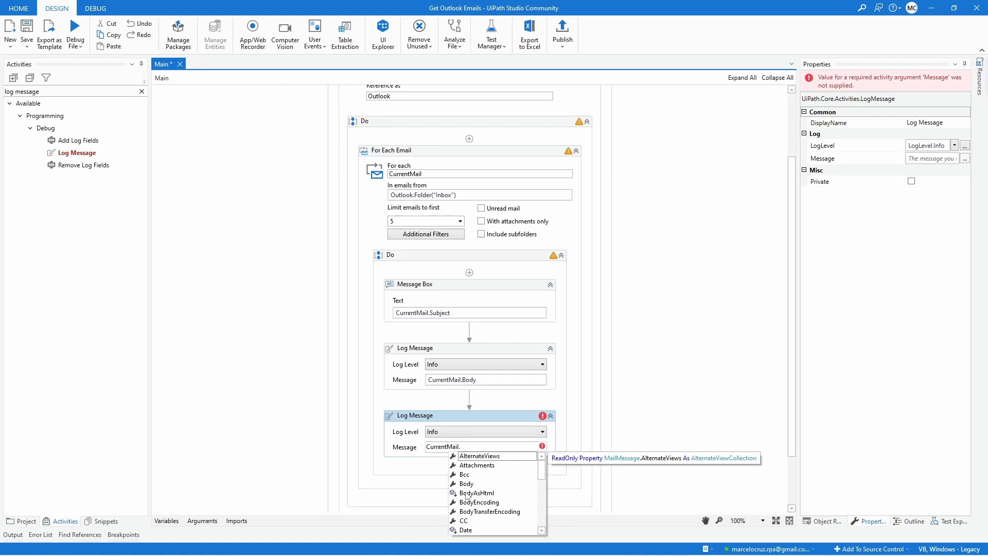
{"action": "scroll", "scroll_direction": "down", "scroll_amount": 3}
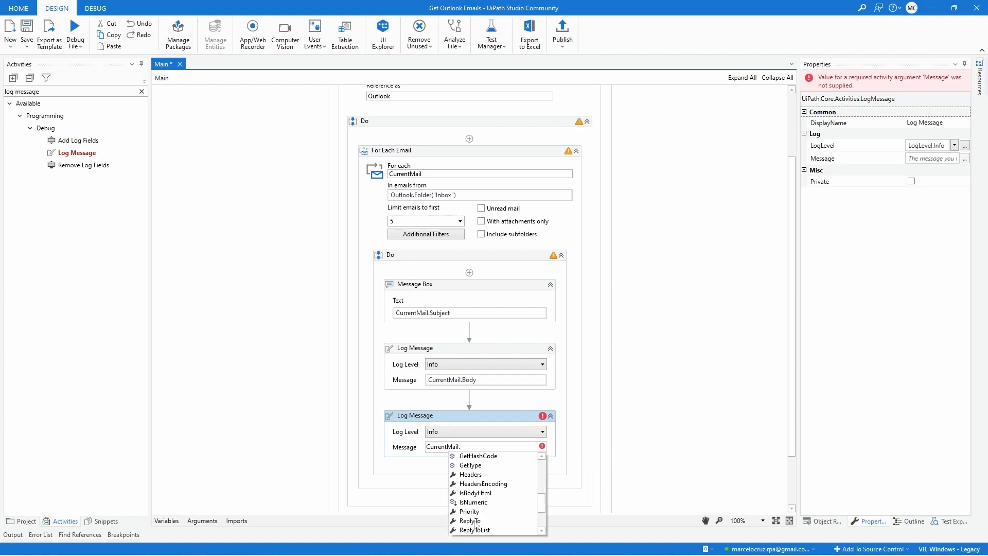
{"action": "type", "text": "F"}
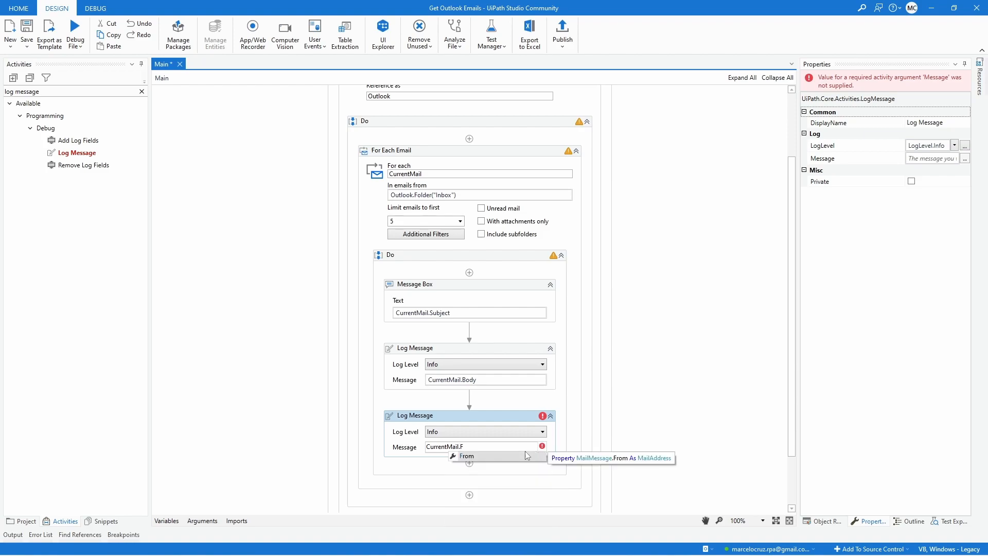
{"action": "left_click", "coordinate": [468, 456]}
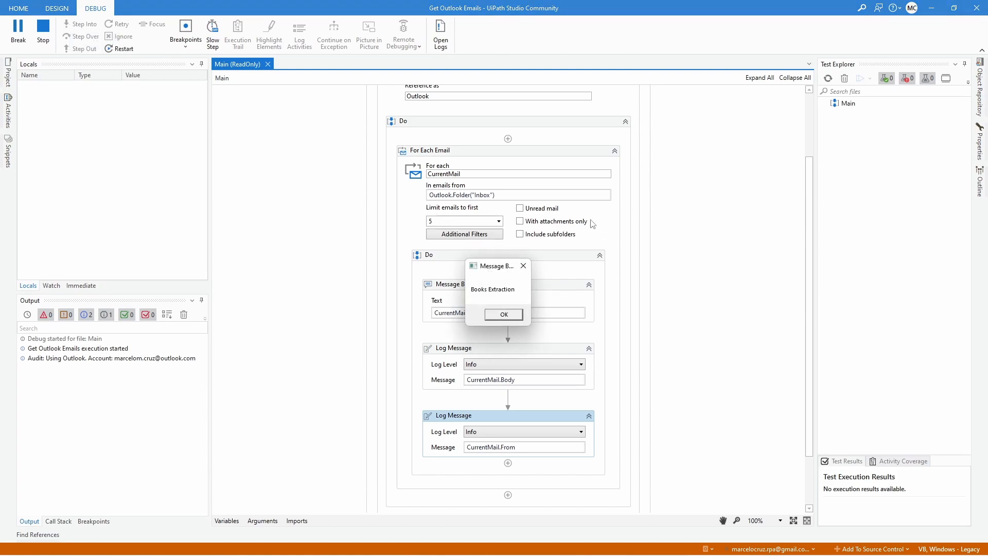
Step: Dismiss the 'Books Extraction' subject popup so the run logs its body and sender
{"action": "left_click", "coordinate": [503, 314]}
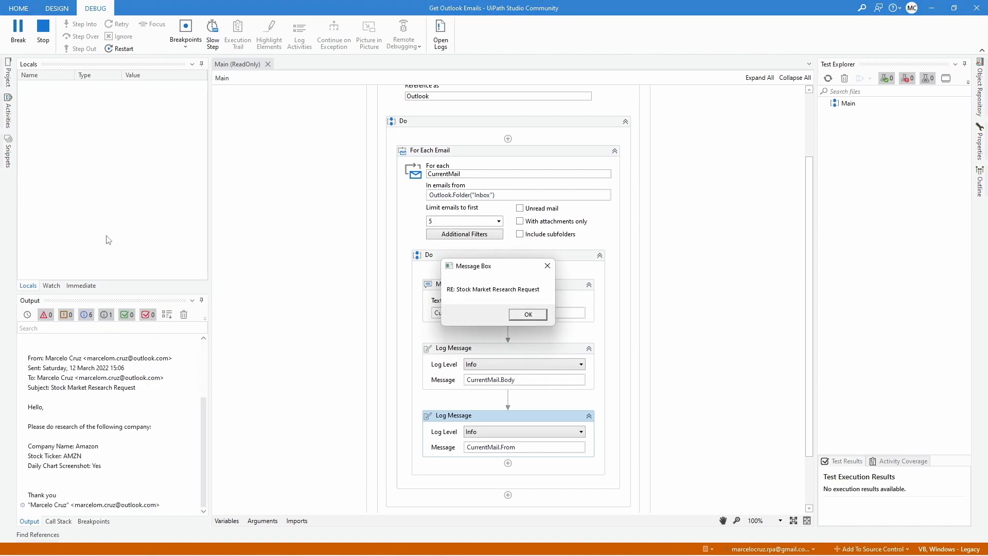
{"action": "mouse_move", "coordinate": [101, 478]}
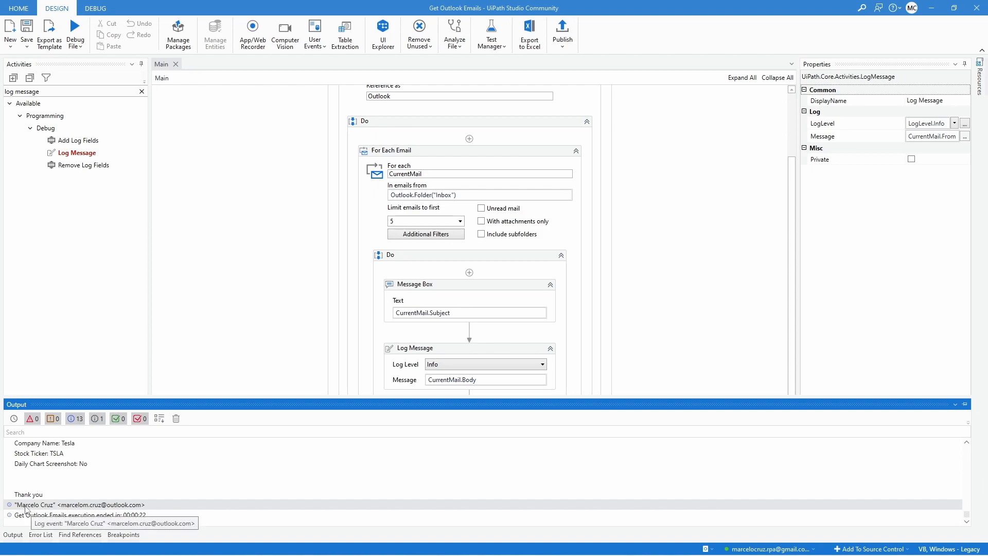
{"action": "mouse_move", "coordinate": [149, 505]}
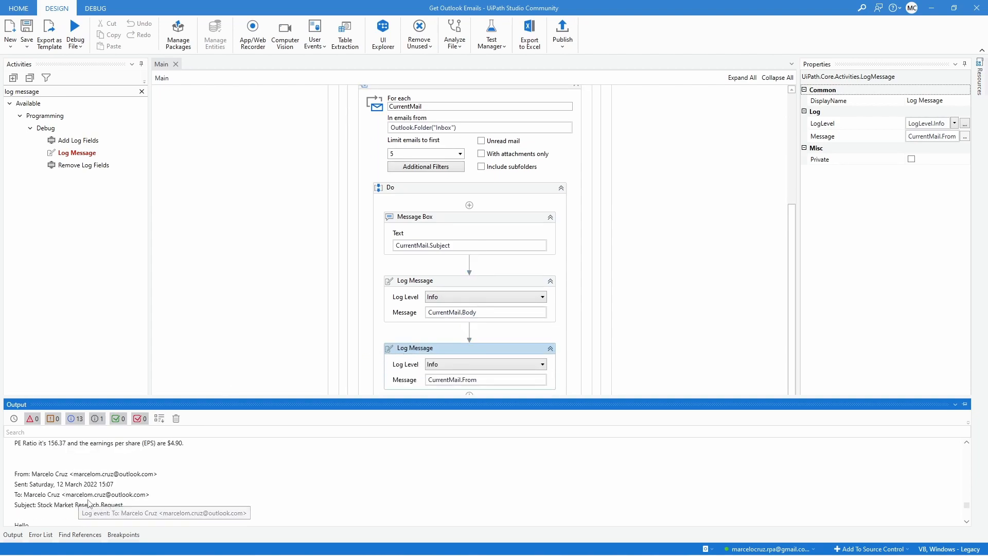
Step: Scroll the Output panel to check each email's logged Body and From values
{"action": "scroll", "scroll_direction": "down", "scroll_amount": 3}
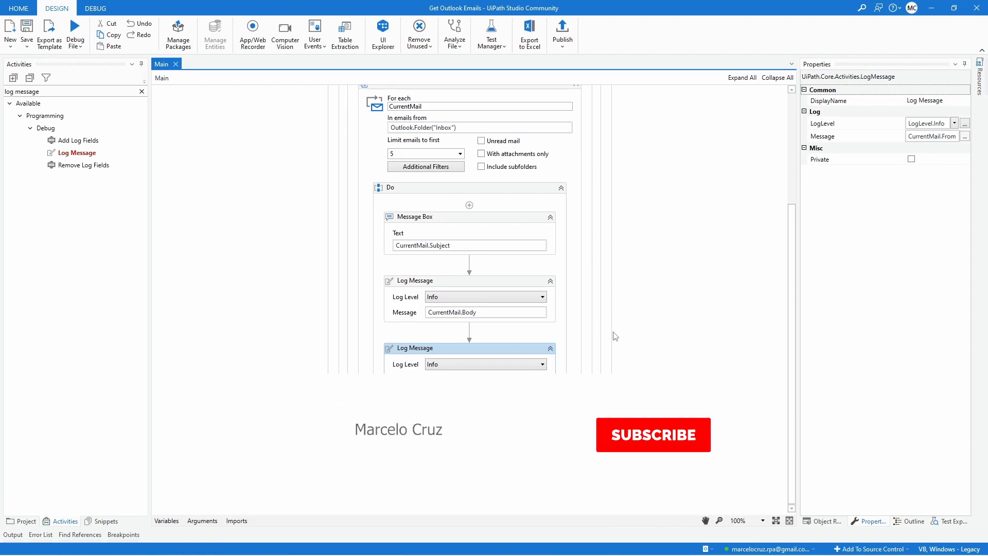
{"action": "left_click", "coordinate": [653, 435]}
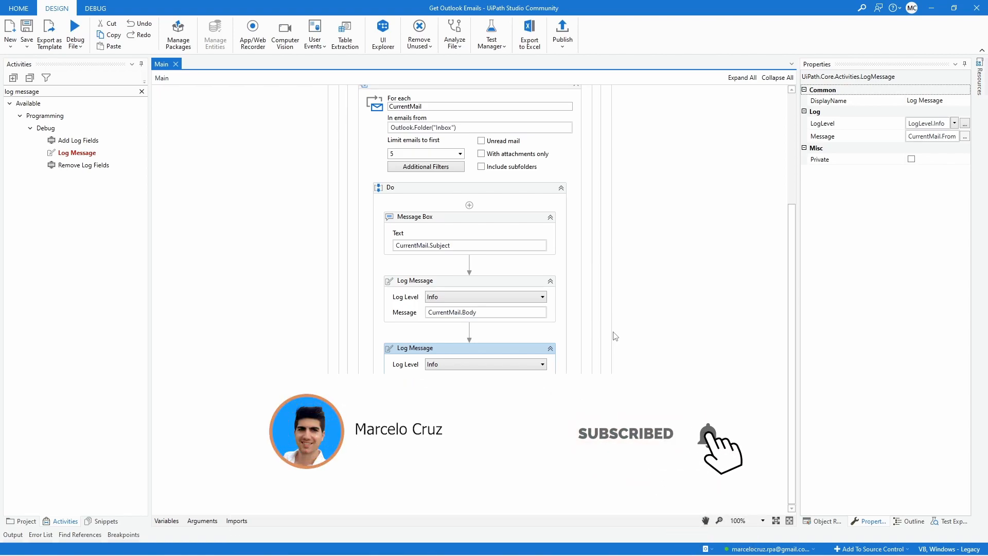